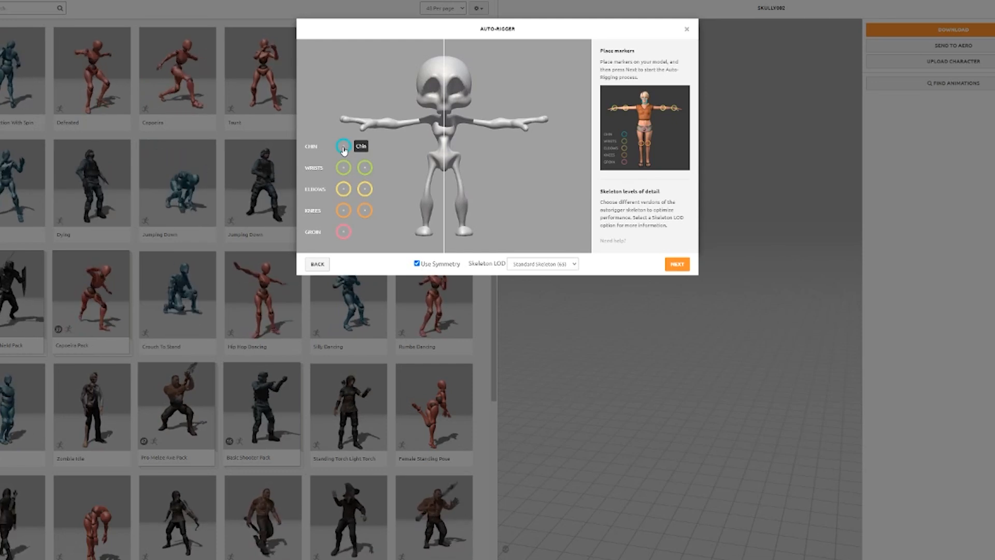
- Drag the Chin marker onto the skull model's chin
drag(343, 145, 446, 105)
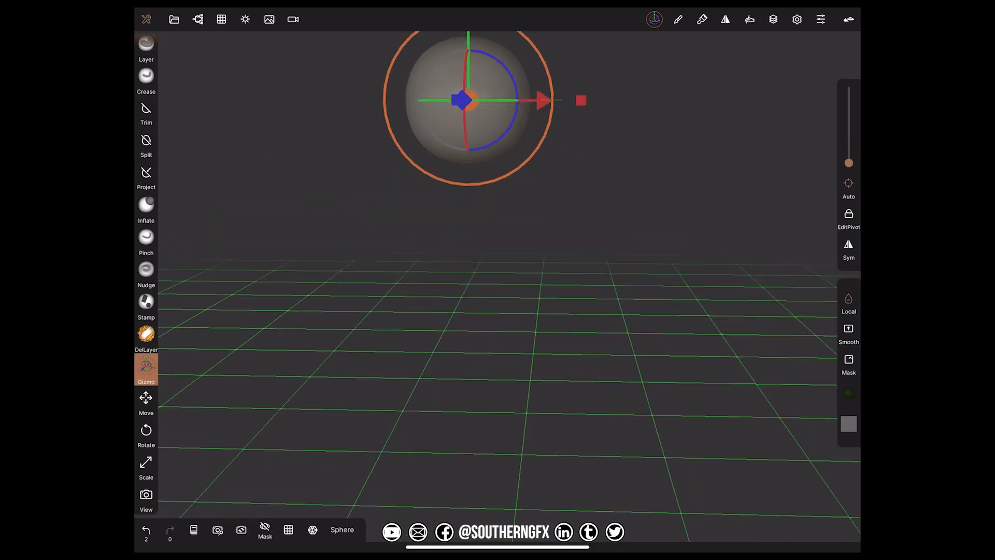
- Add cylinder primitives and resize them into the torso and limbs of a T-pose figure
click(197, 19)
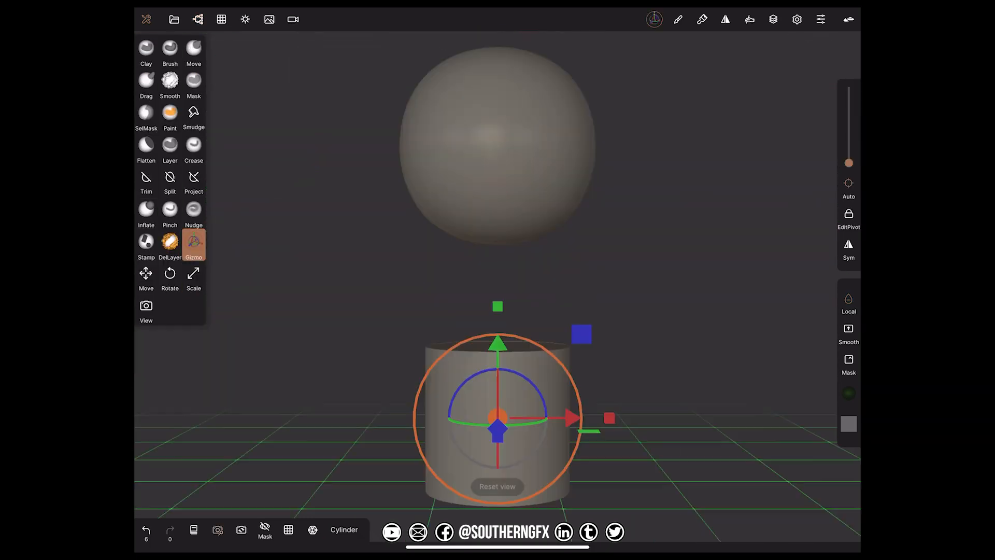
click(198, 20)
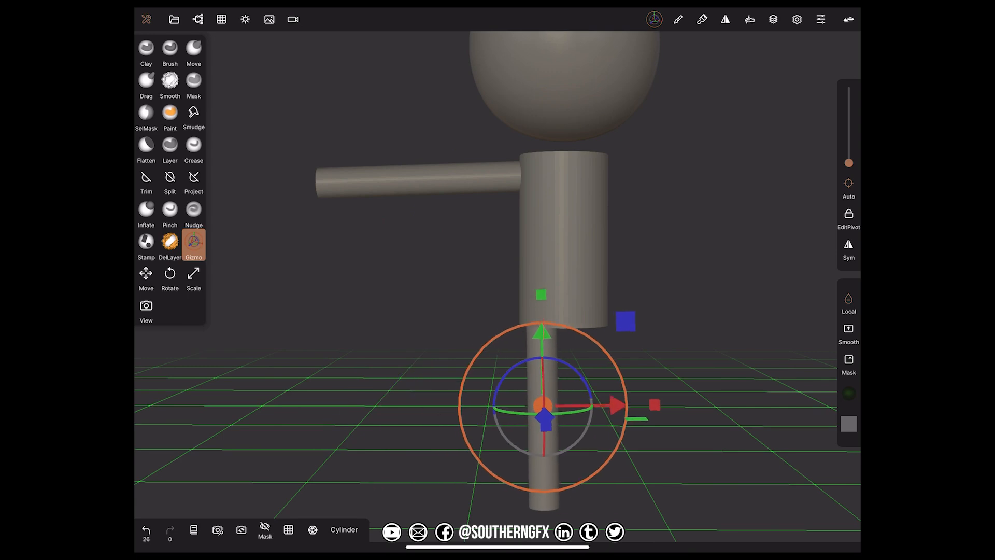
click(194, 277)
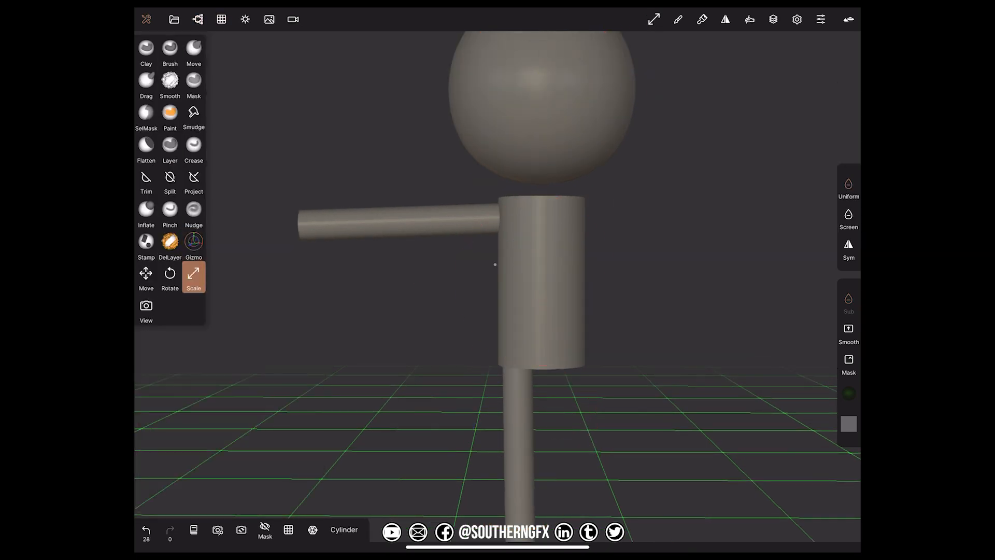
click(198, 19)
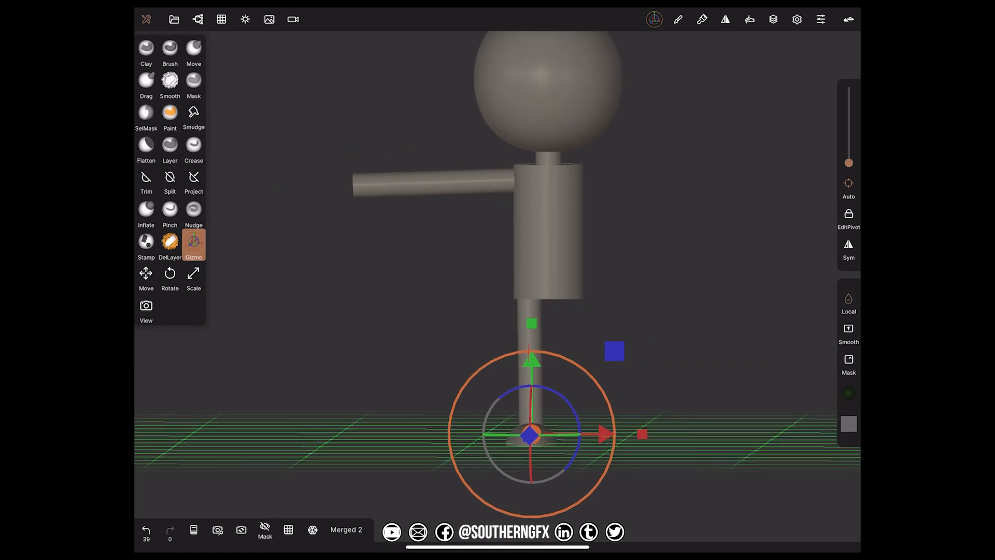
click(198, 19)
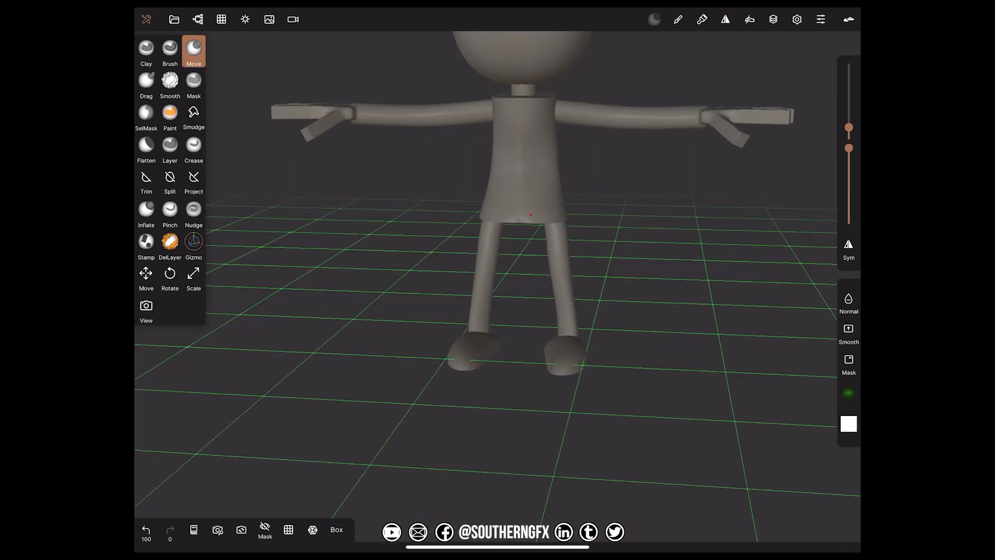
- Enforce symmetry by mirroring the figure, then smooth it into one organic mesh
click(172, 20)
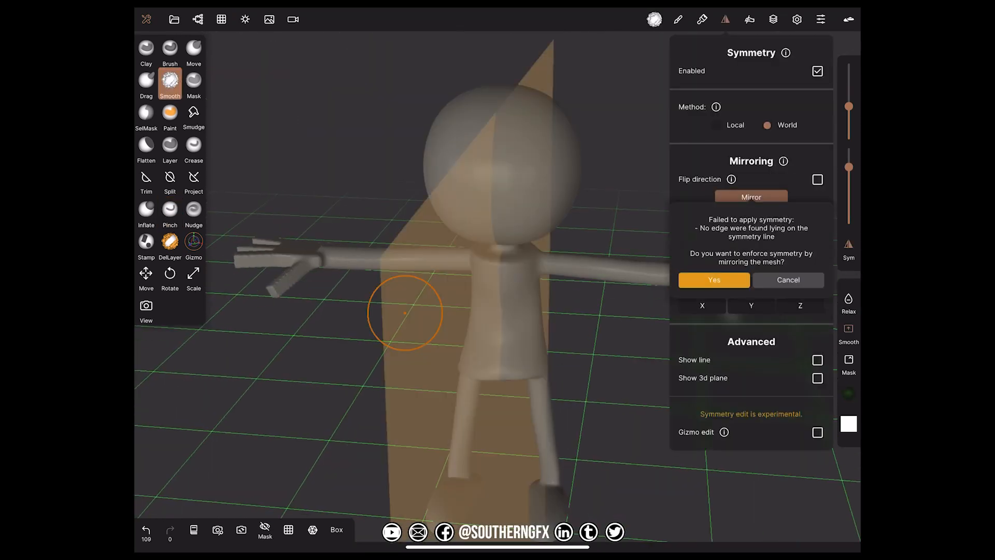
click(714, 280)
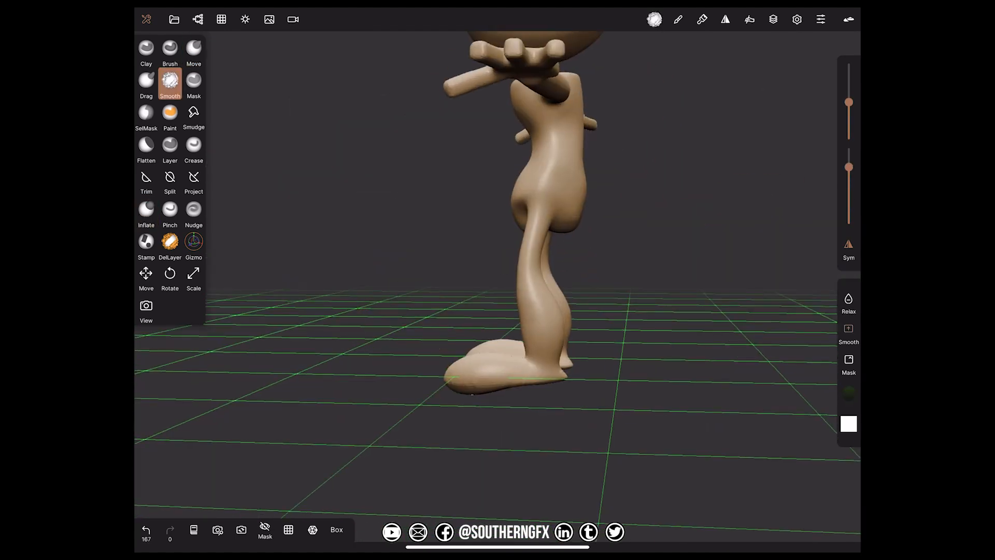
click(193, 51)
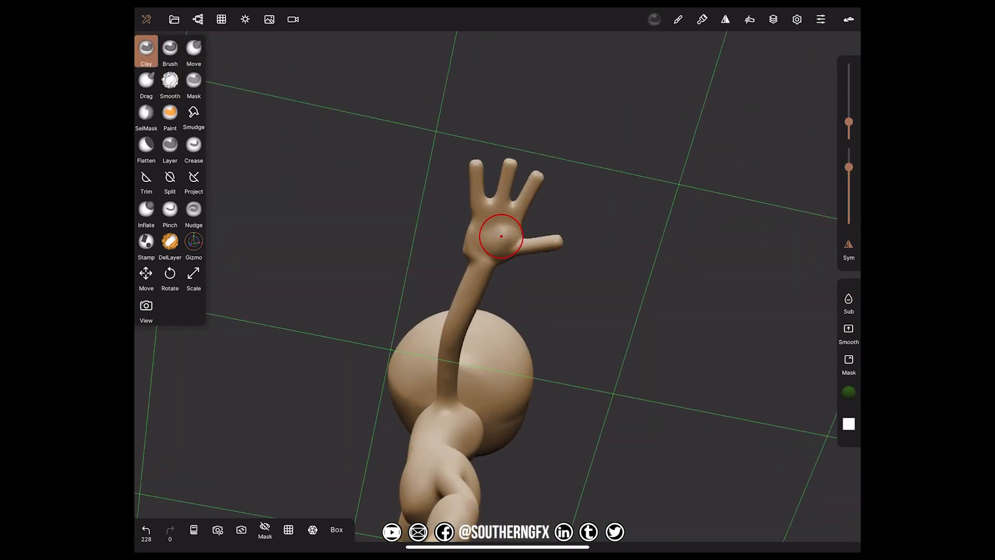
- Build the palm and fingers and carve eye sockets with the Clay and Smooth brushes
click(145, 210)
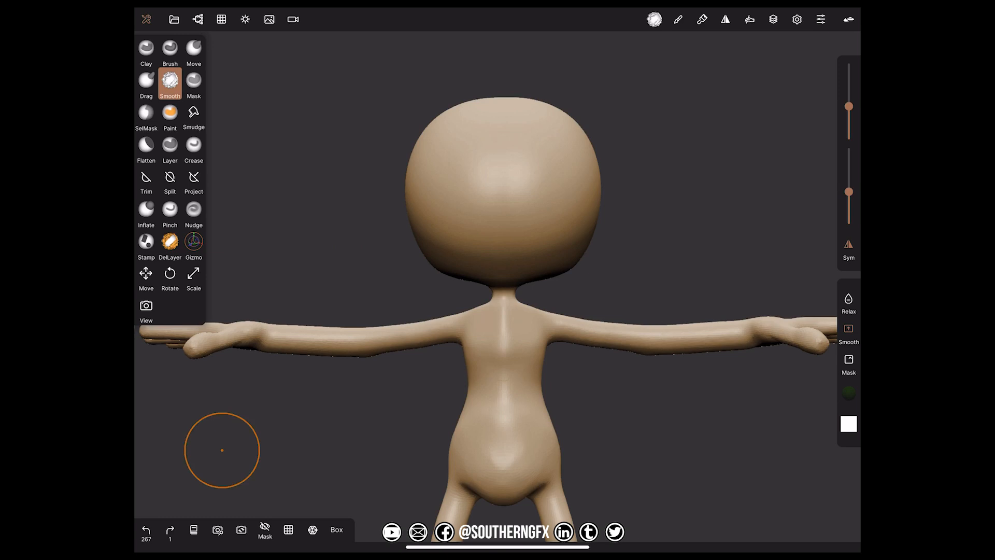
click(146, 51)
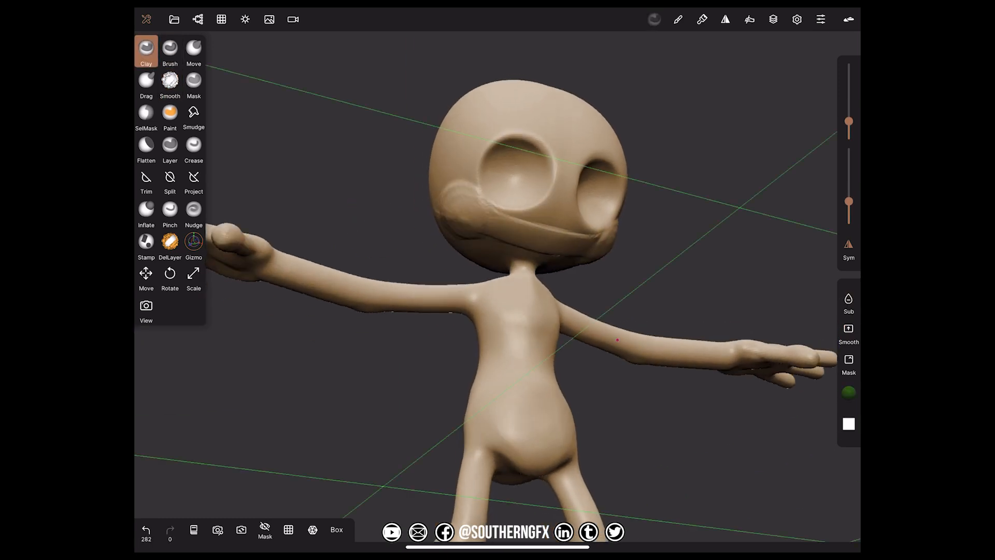
click(170, 83)
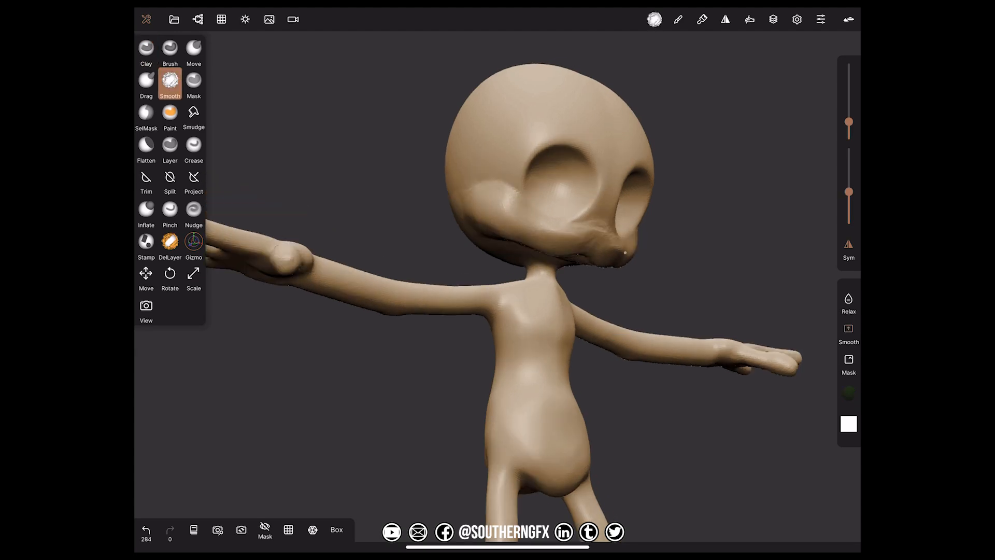
click(193, 50)
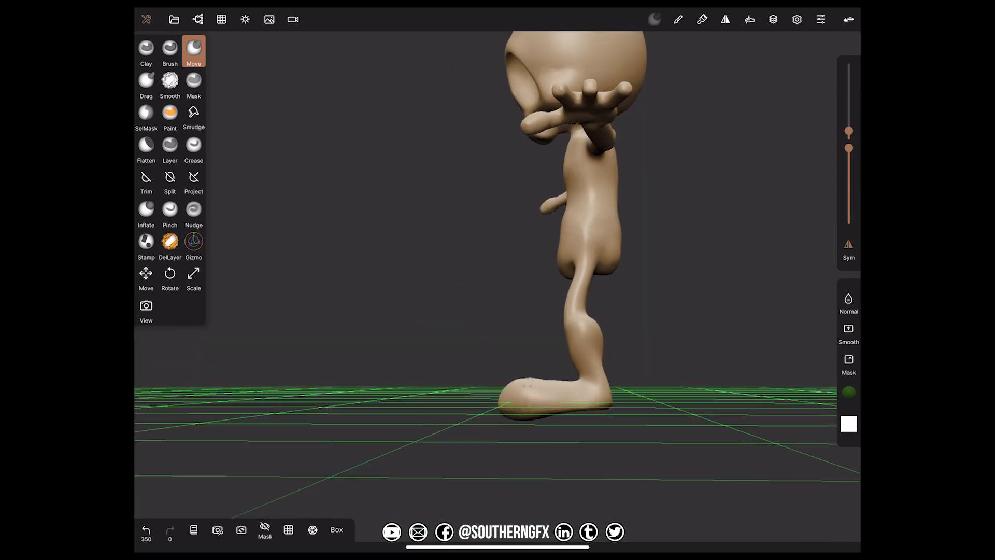
click(193, 242)
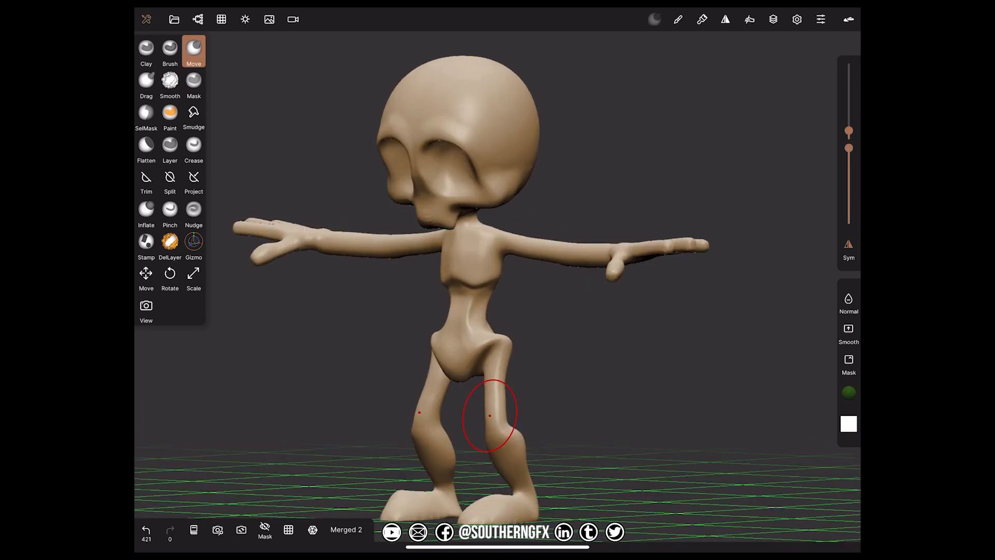
- Reshape the lower leg with Move and add clay around the eye socket
click(169, 82)
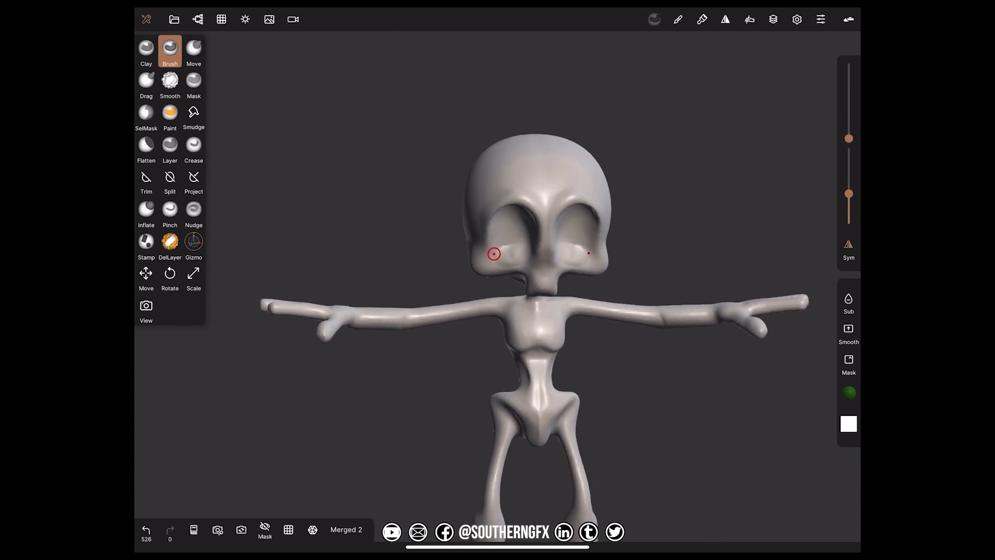
click(146, 49)
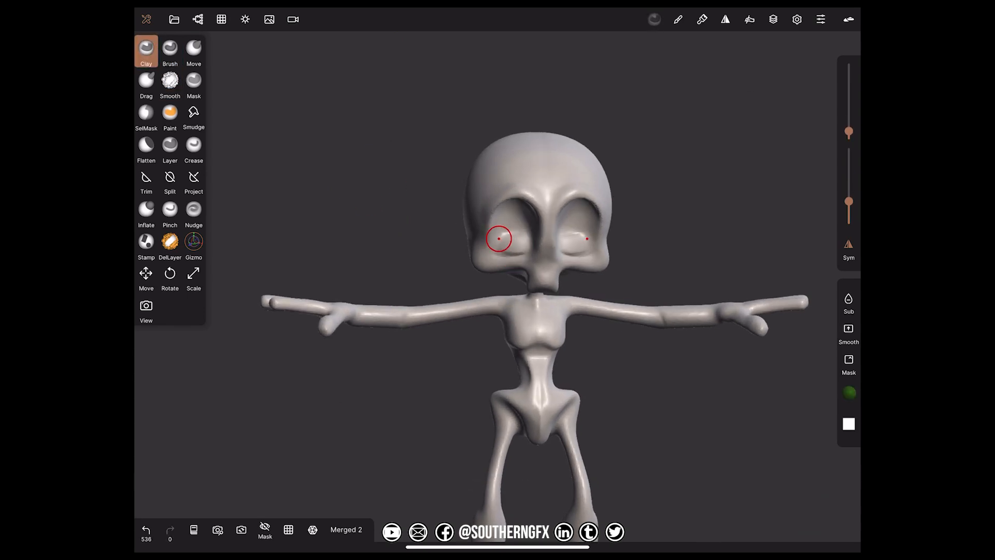
click(193, 50)
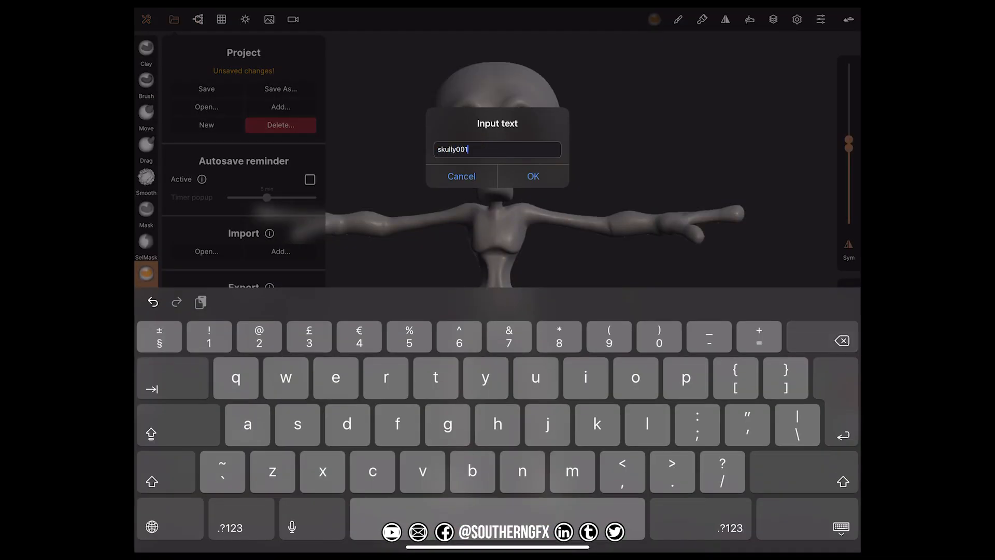
- Confirm skully001 as the project name
click(532, 176)
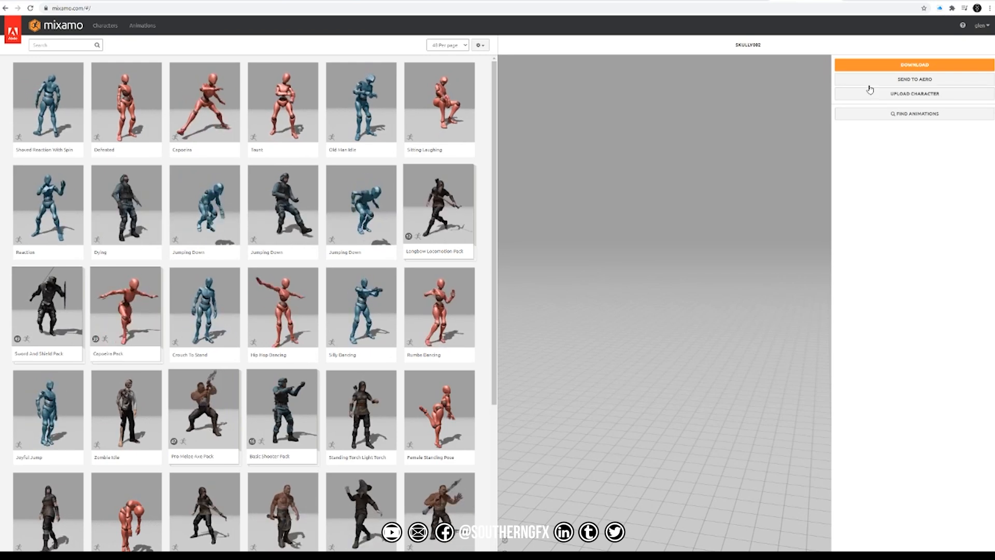
- Upload the skeleton model file as a new Mixamo character
click(914, 94)
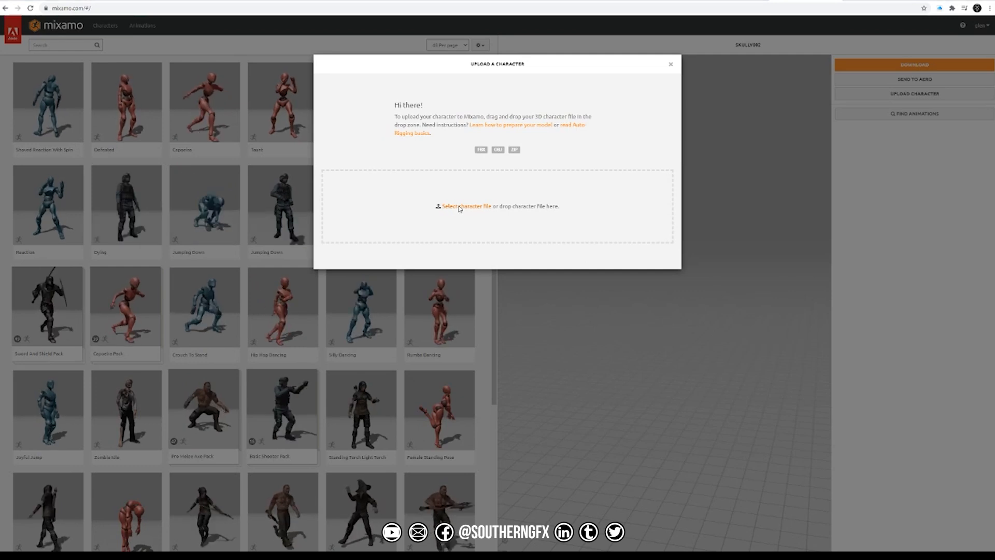
click(462, 207)
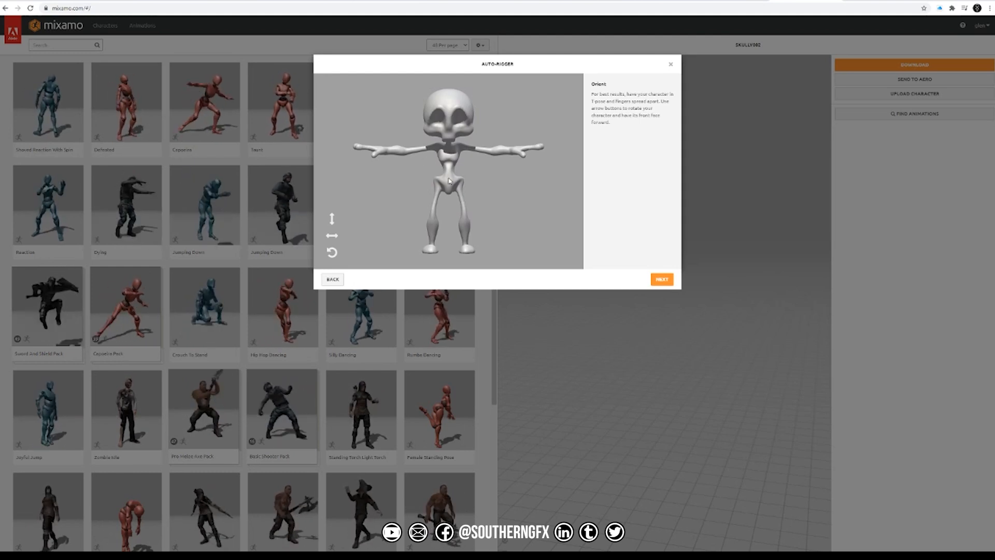
mouse_move(332, 236)
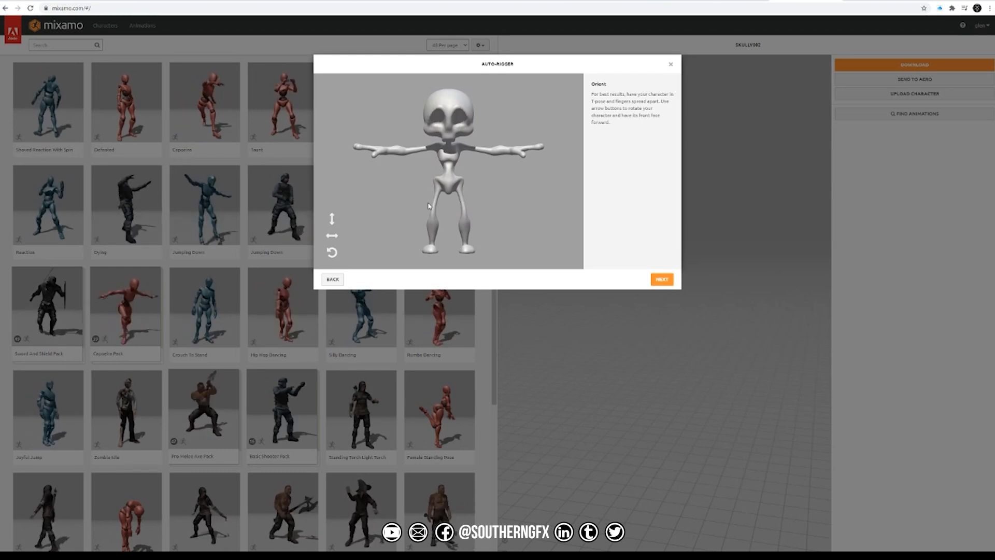
- Accept the character's orientation and drag the Chin marker onto the skull's chin
click(662, 278)
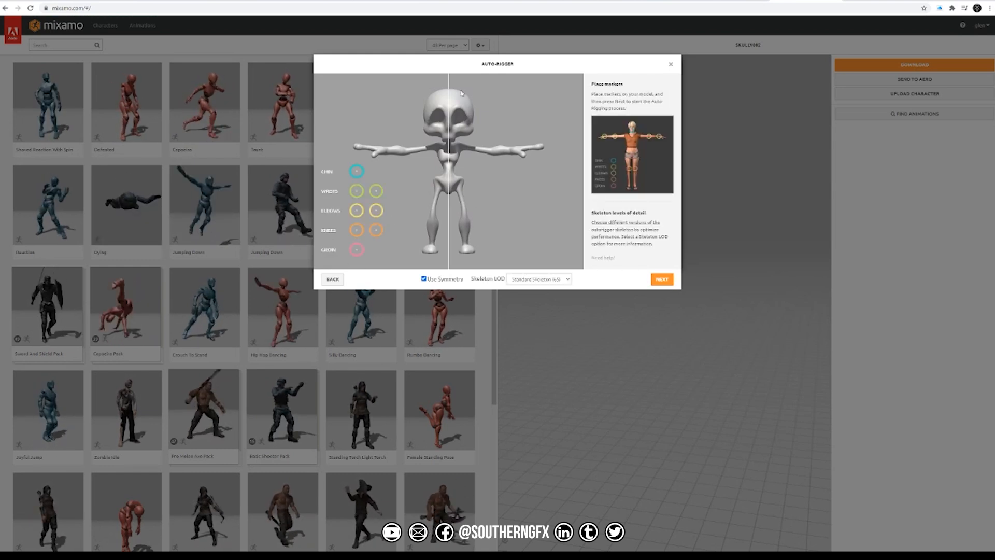
mouse_move(356, 172)
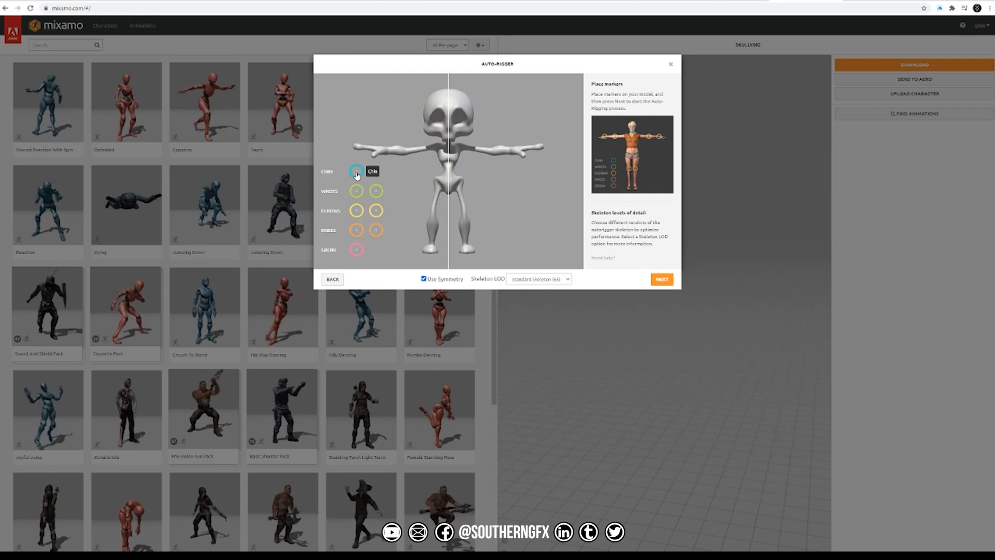
drag(356, 171, 457, 132)
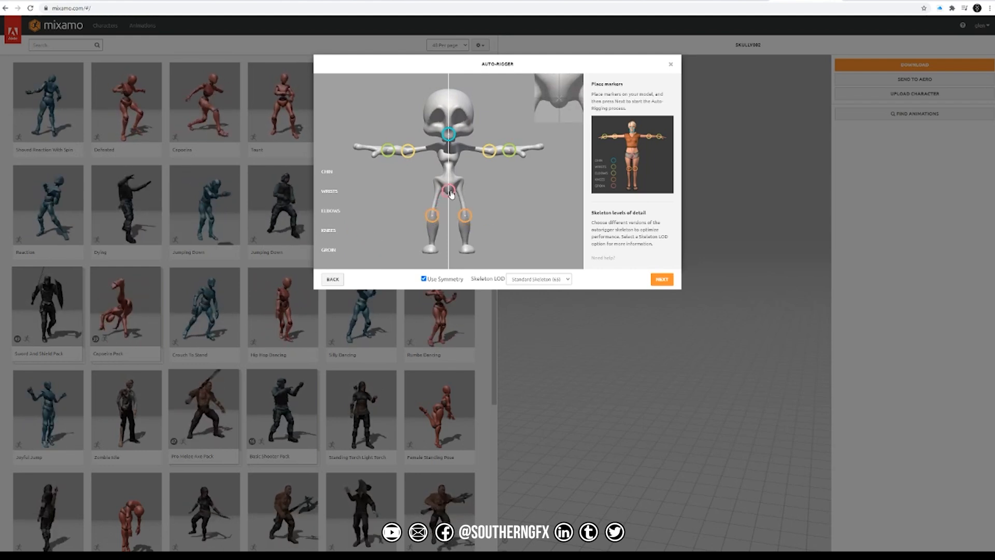
mouse_move(448, 188)
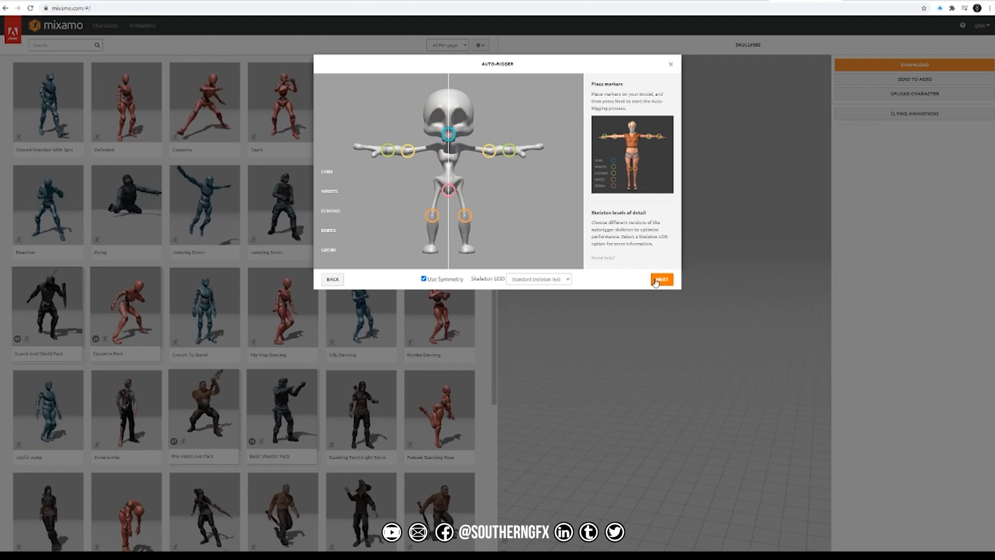
- Run the auto-rigger with the placed markers and accept the rigged character
click(661, 279)
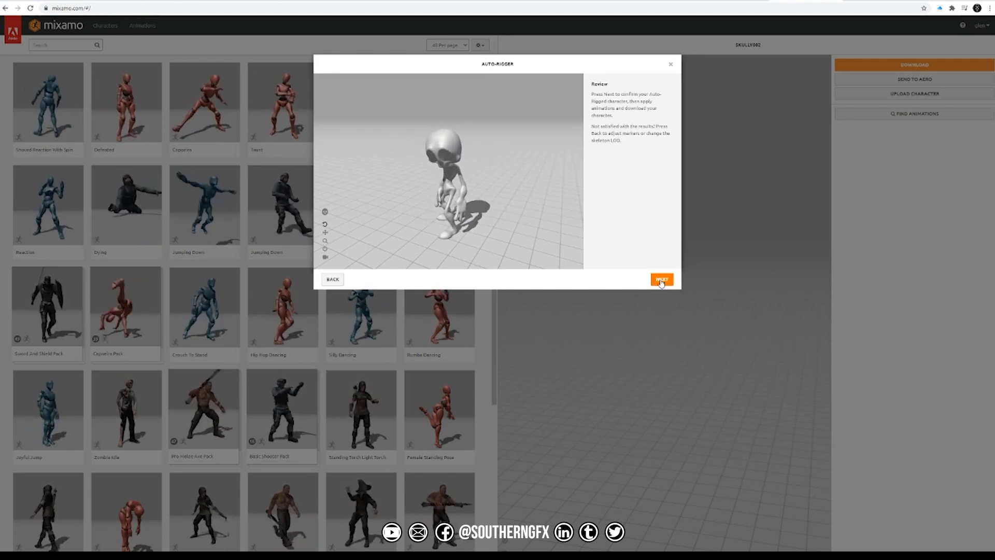
click(663, 278)
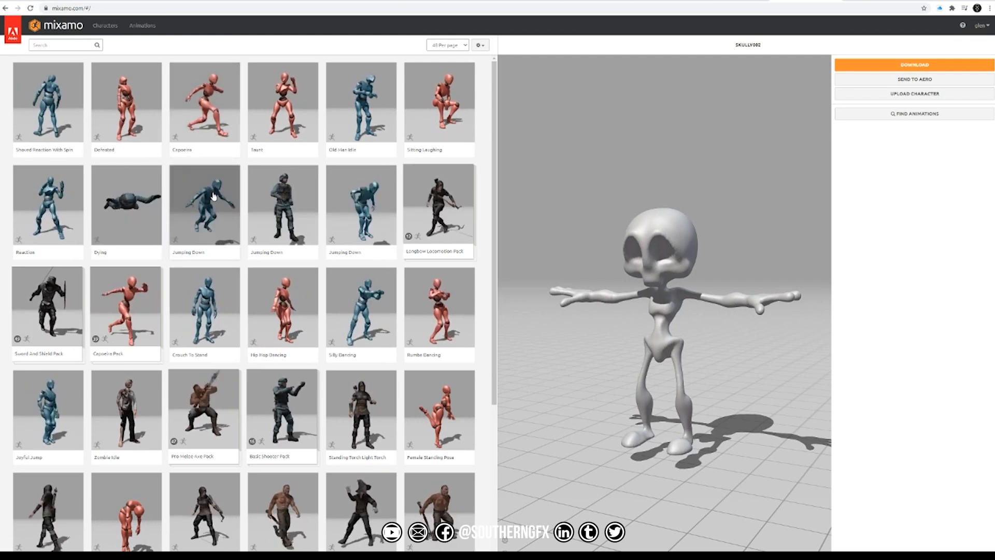
- Search the animation library for thriller, skeleton and zombie, then browse the results
click(57, 44)
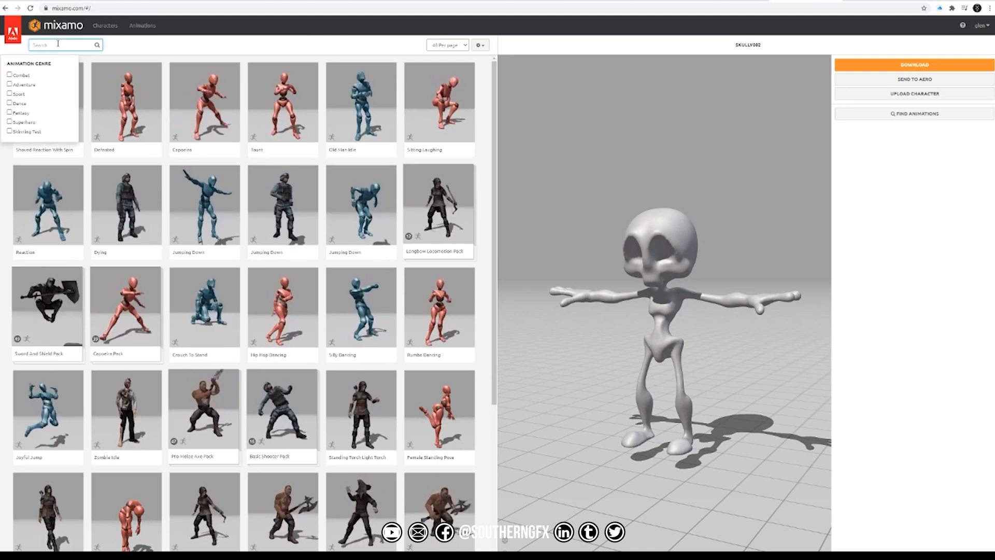
text(thriller)
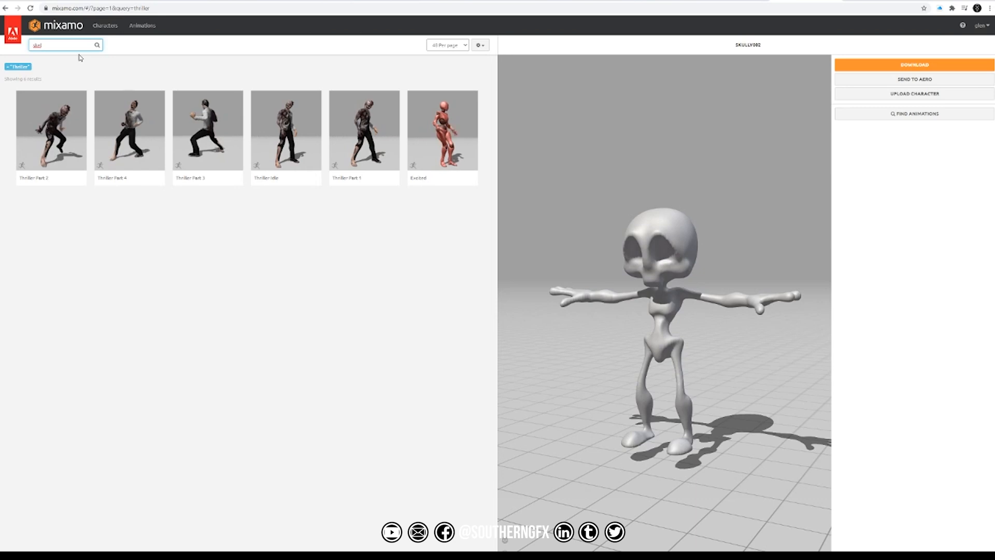
text(skeleton)
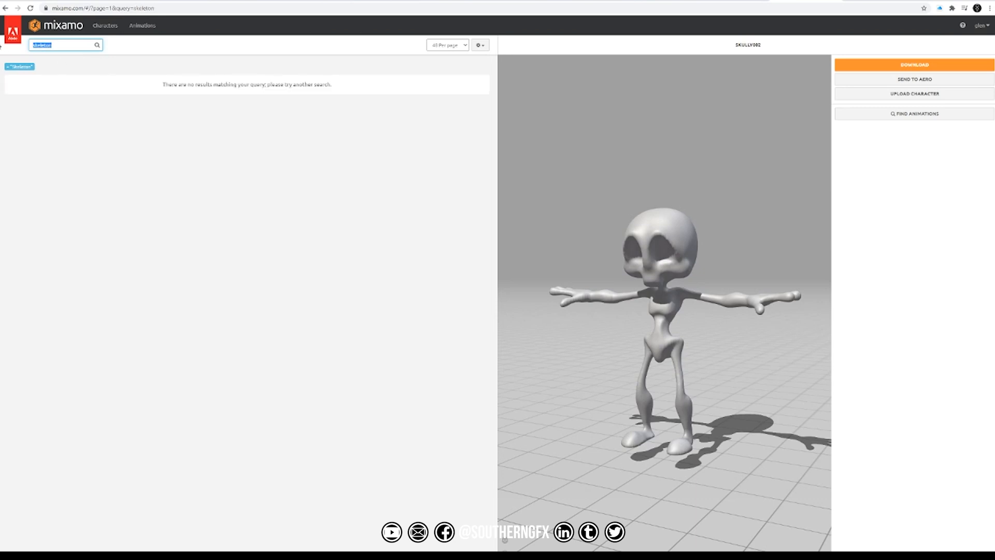
text(zombie)
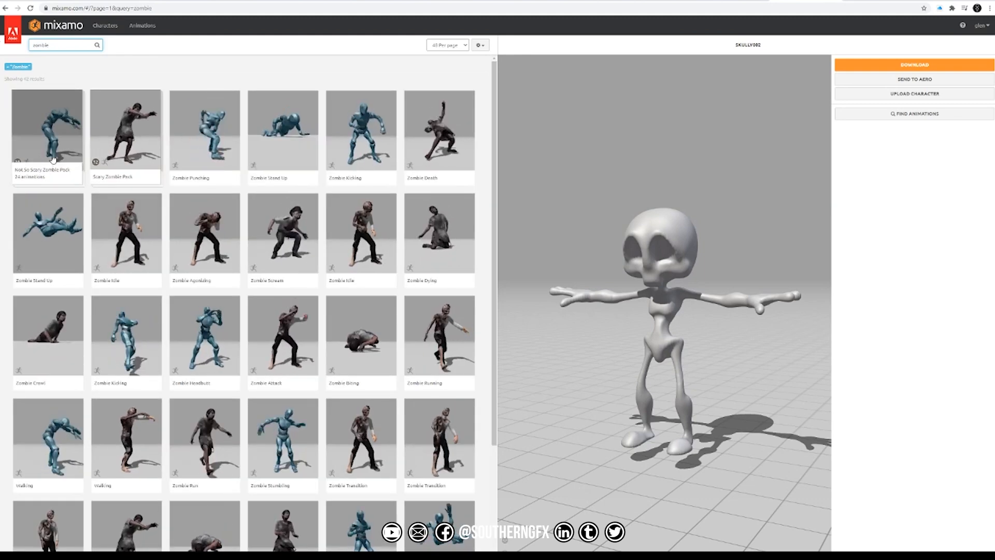
scroll(down, 3)
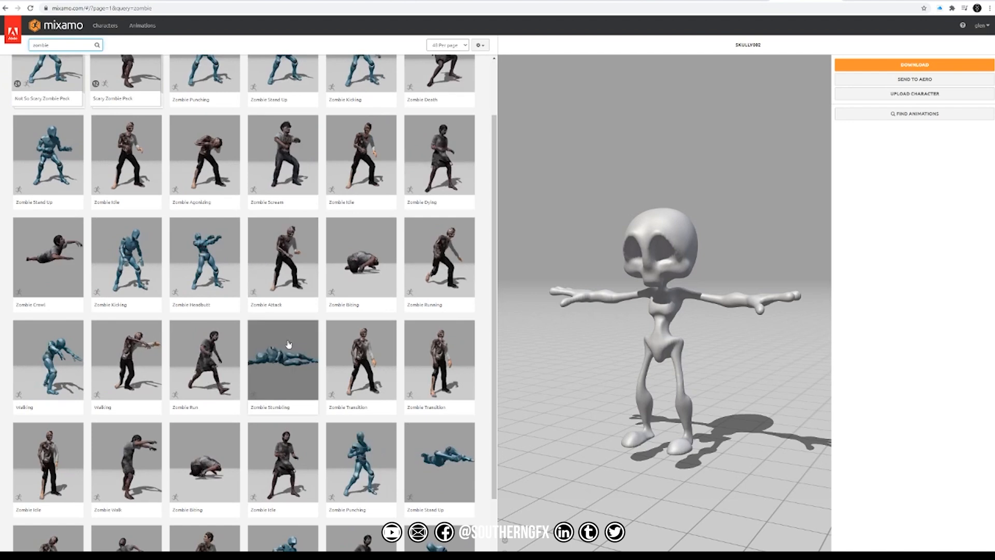
scroll(down, 3)
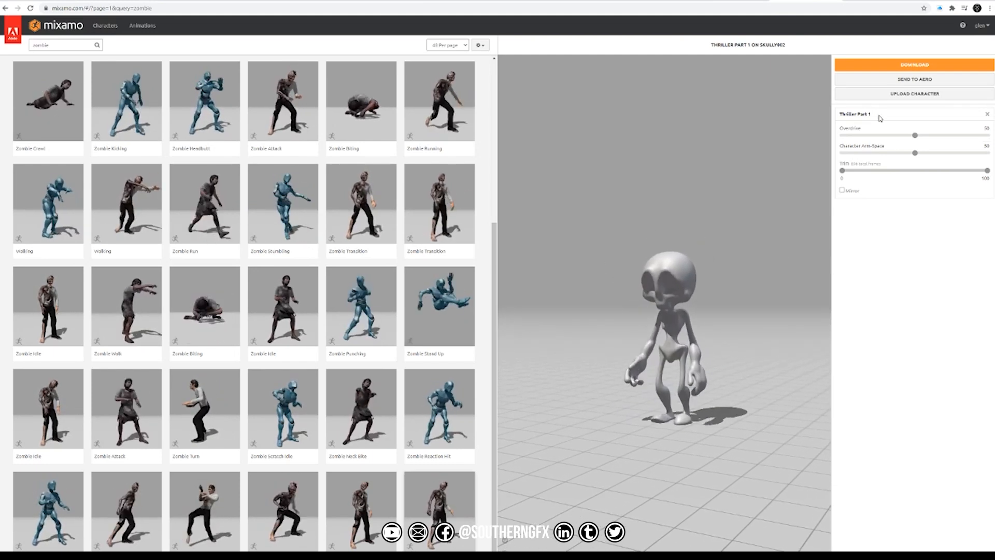
- Raise Thriller Part 1's overdrive, narrow the character arm-space, and bring up download settings
drag(915, 153, 965, 153)
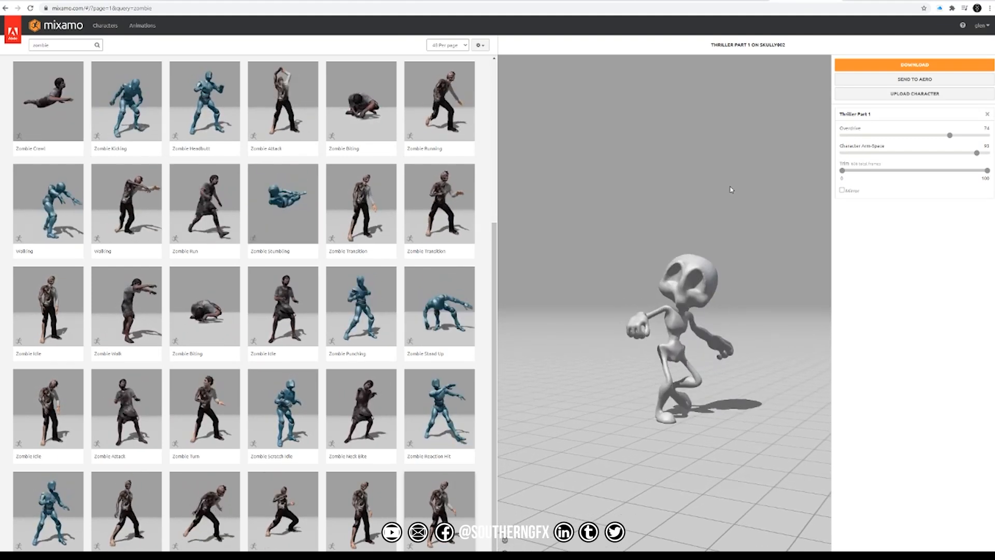
drag(976, 153, 954, 153)
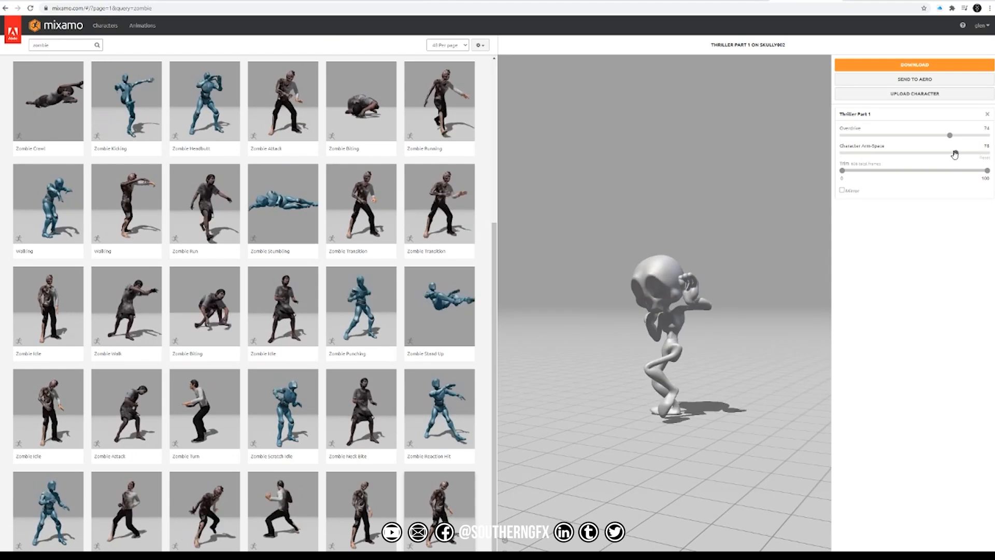
drag(953, 153, 945, 154)
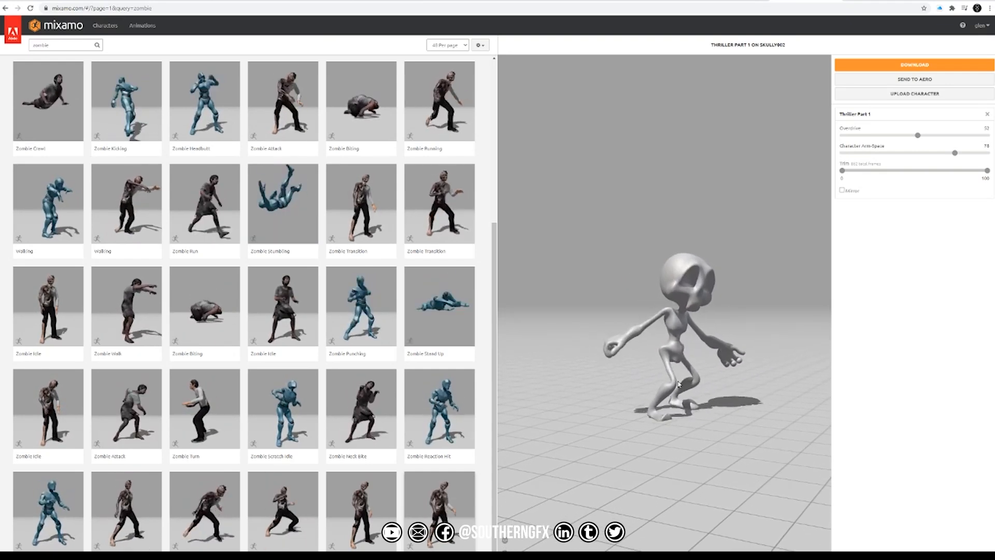
click(912, 64)
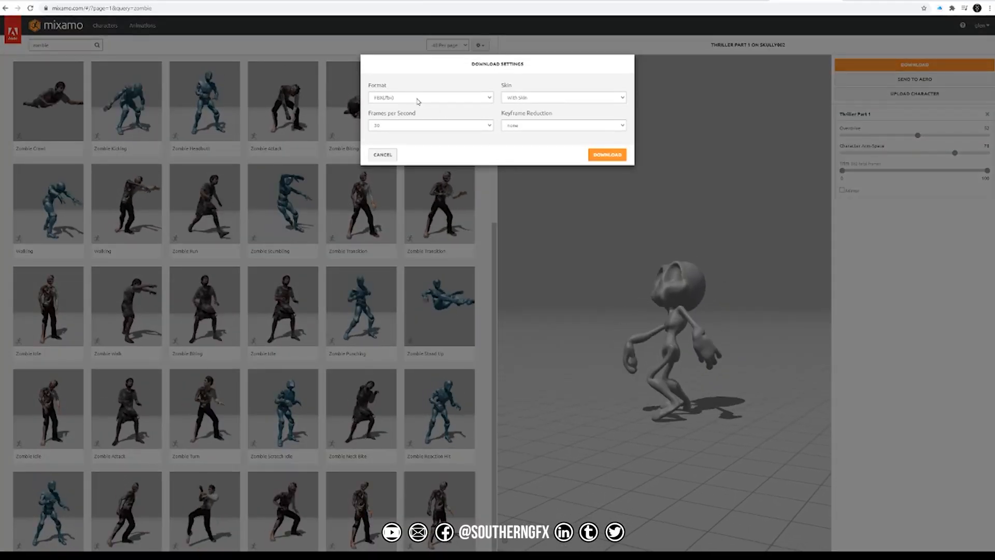
- Download the animated skeleton in FBX (.fbx) format with skin
click(430, 97)
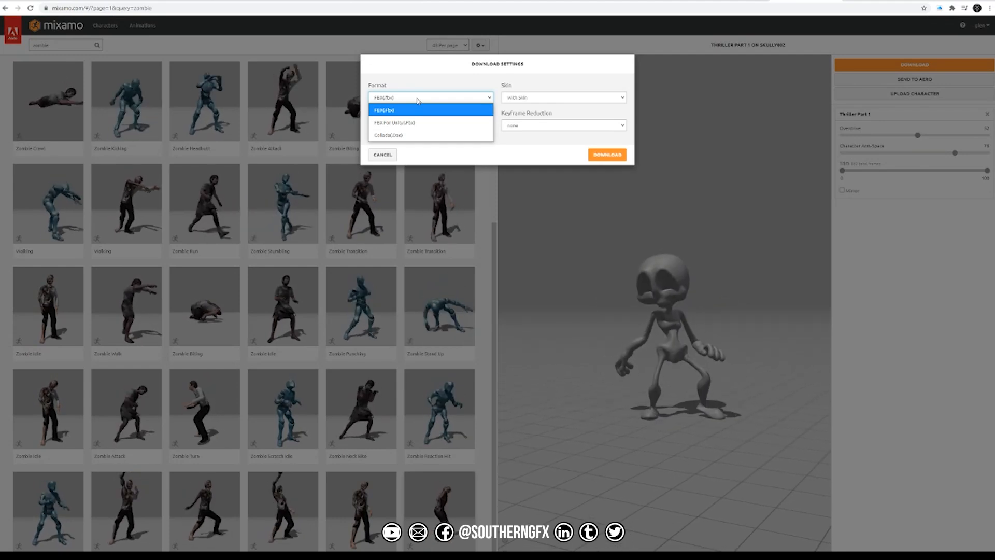
click(386, 110)
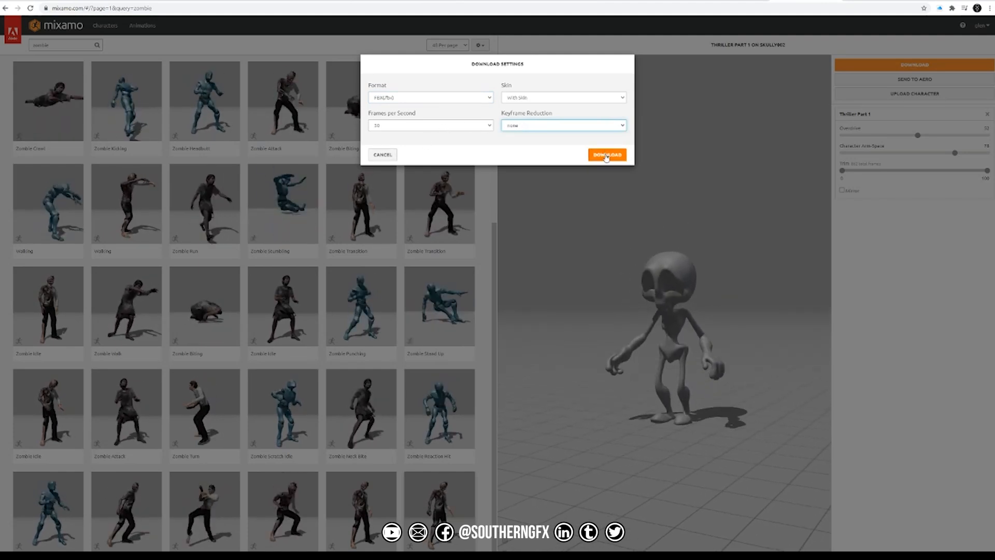
click(606, 154)
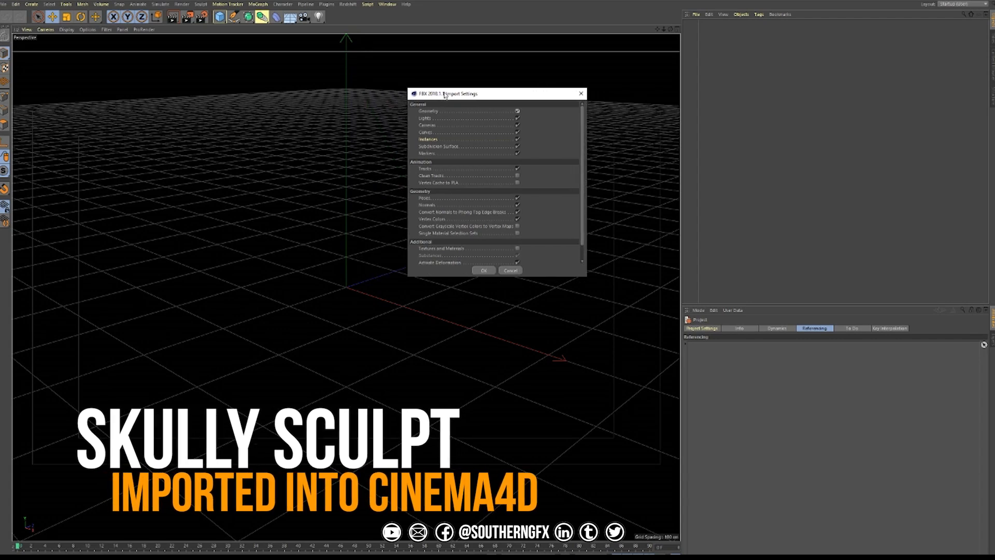
mouse_move(478, 153)
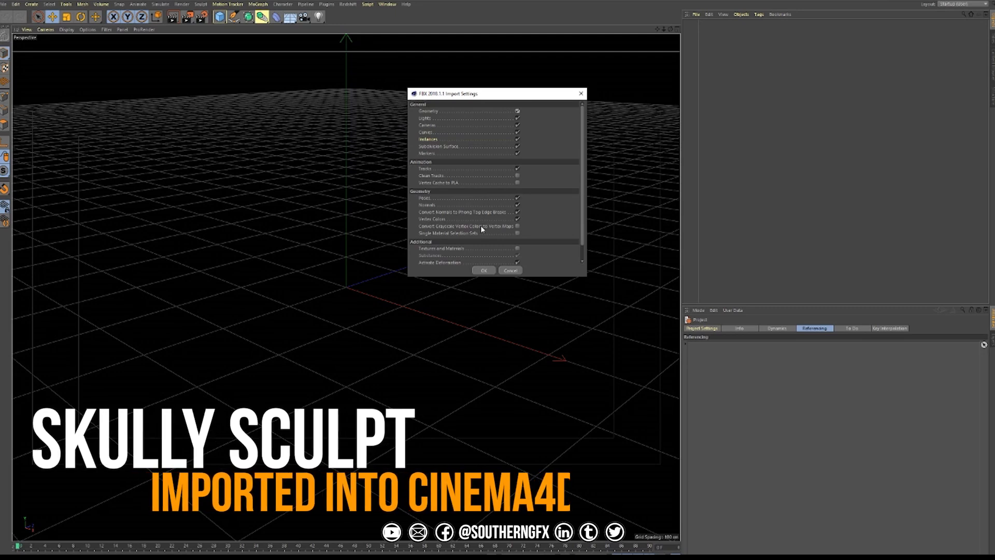
- Accept the FBX import settings to bring the animated skeleton into Cinema 4D
scroll(down, 3)
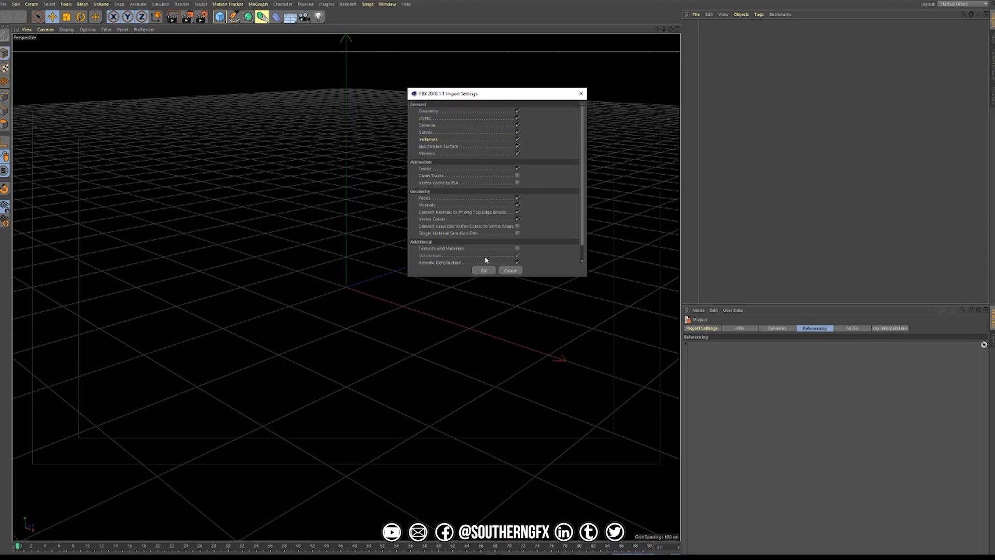
click(483, 270)
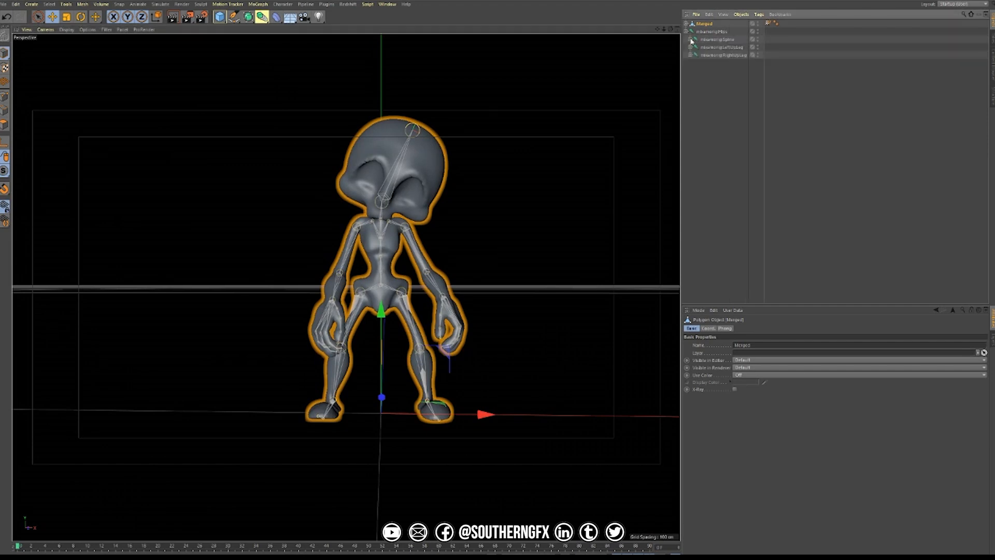
- Expand the mixamorig joints and rotate the Head and left thumb to test deformation
click(689, 39)
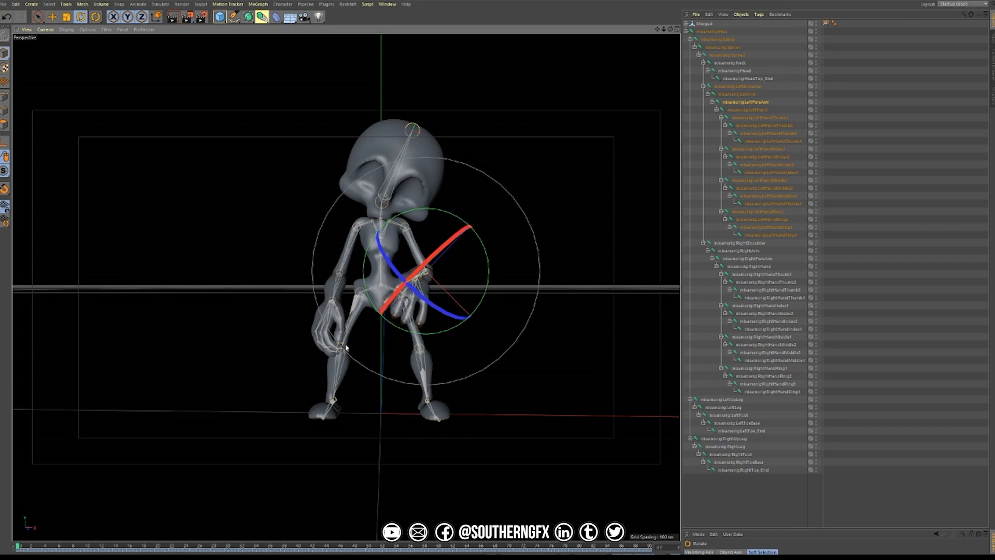
drag(345, 348, 483, 286)
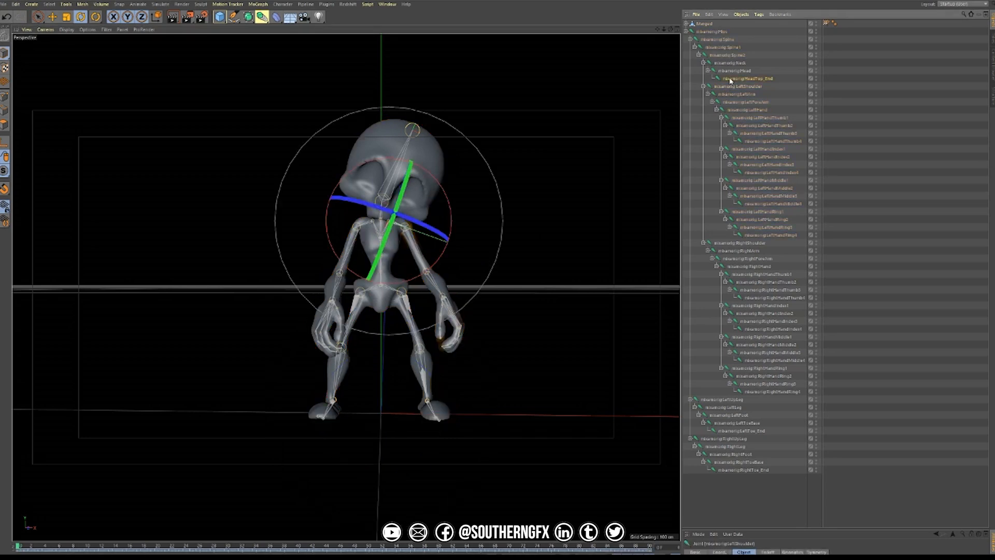
click(734, 70)
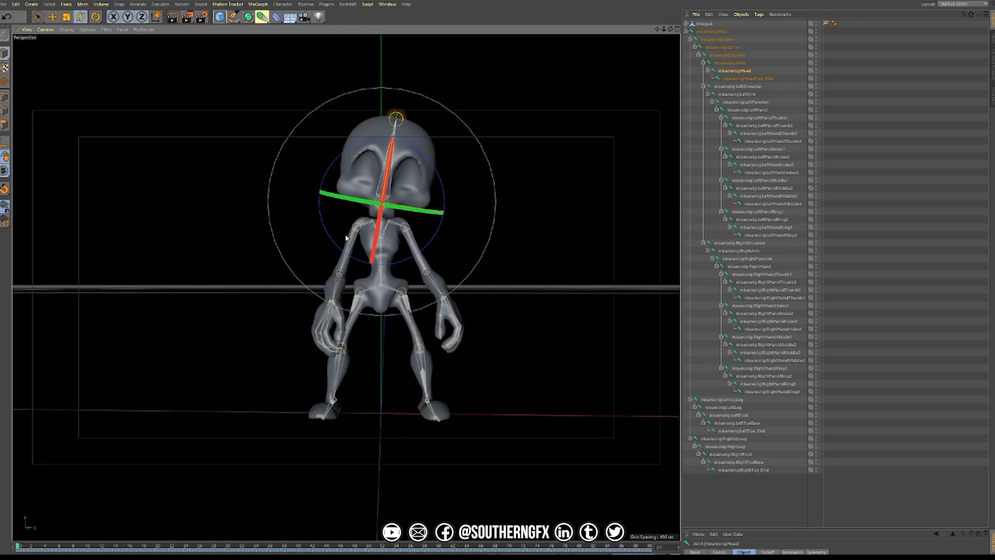
mouse_move(425, 248)
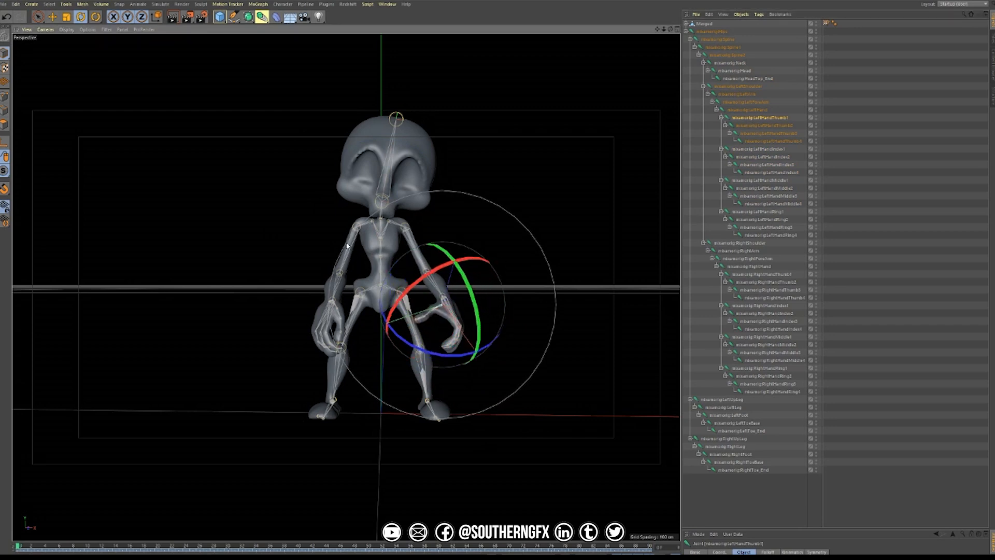
drag(346, 246, 400, 314)
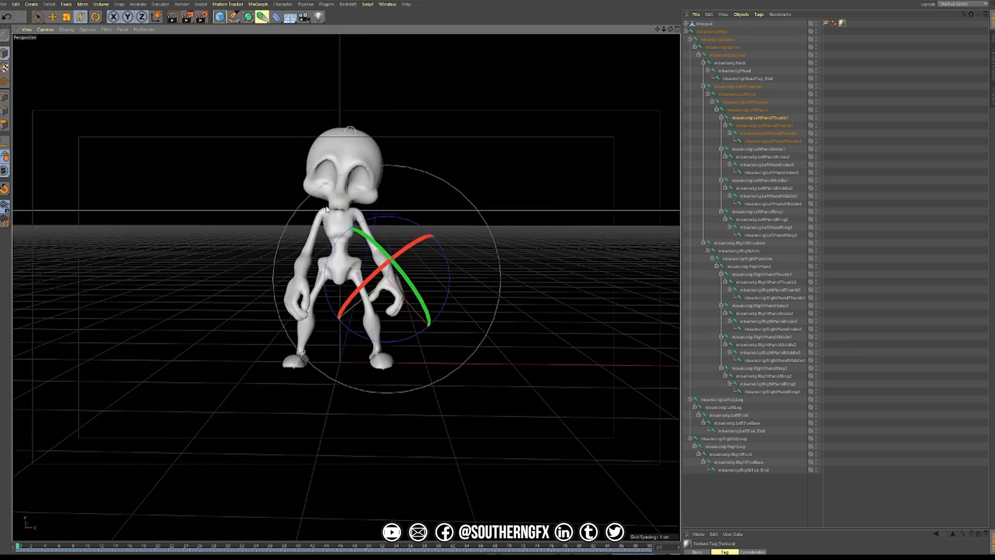
click(107, 30)
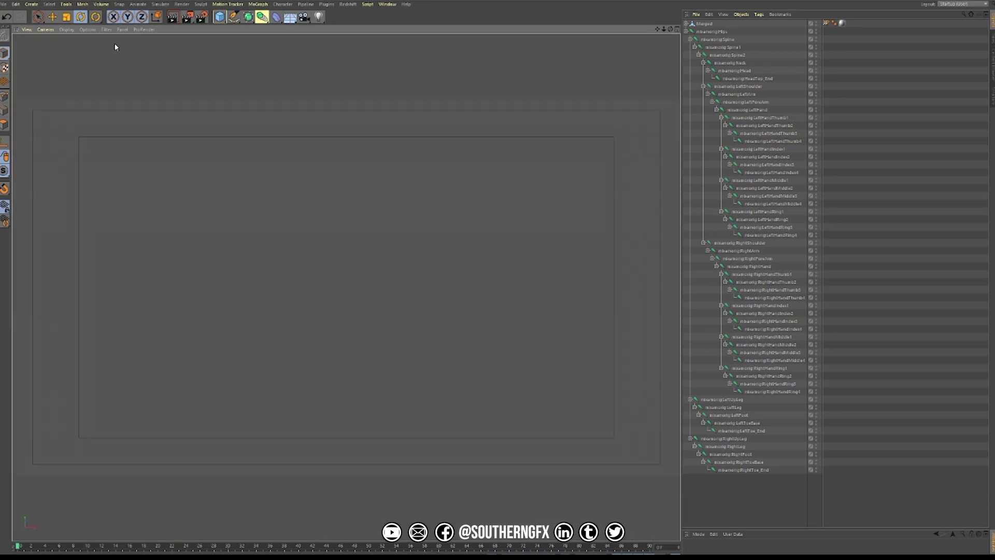
- Toggle an element type in the viewport Filter menu
click(107, 30)
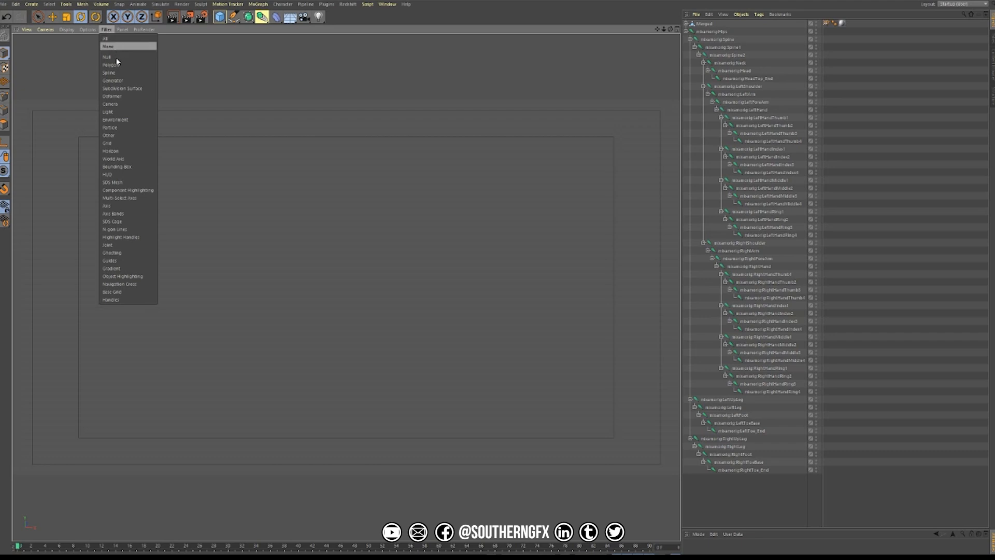
click(105, 47)
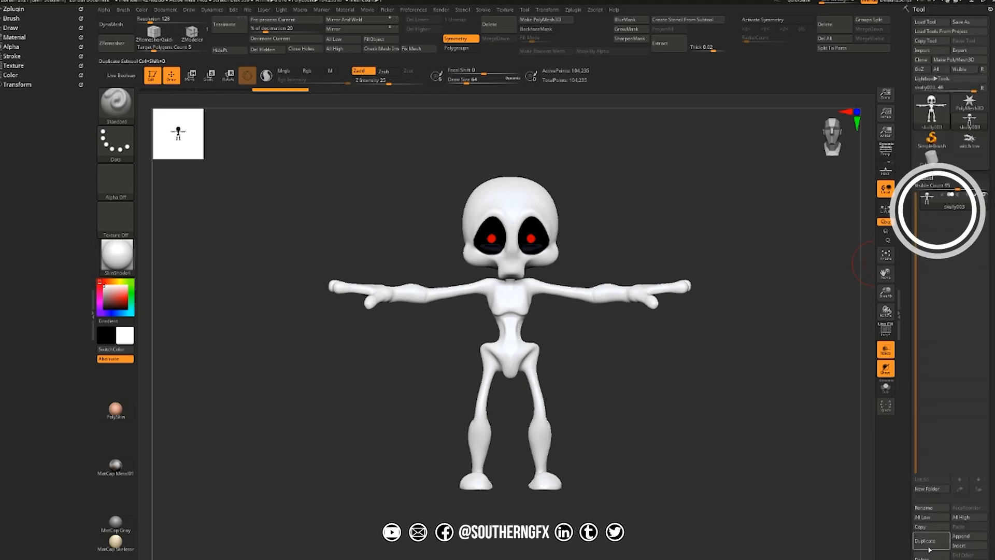
- Duplicate skully003 in the SubTool palette to create skully004
click(926, 556)
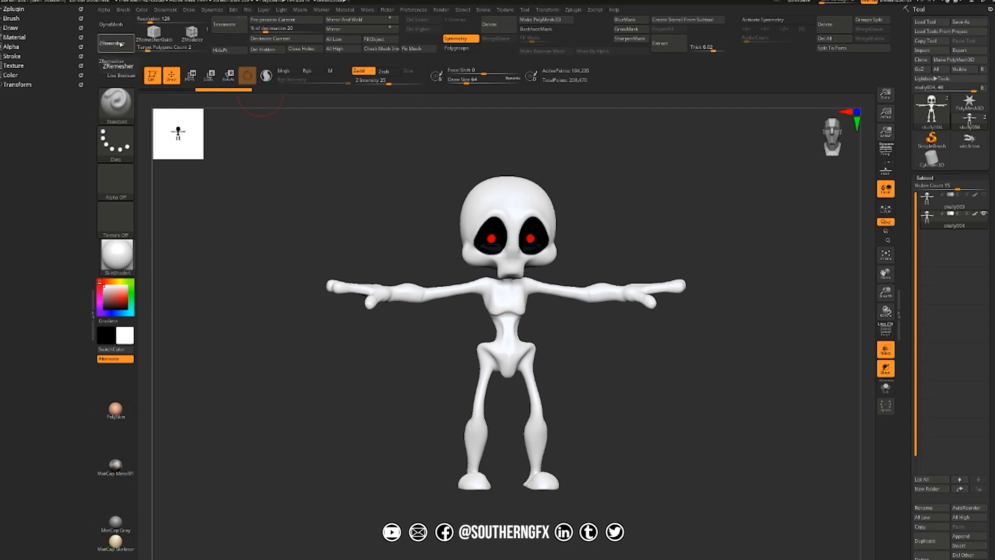
mouse_move(516, 257)
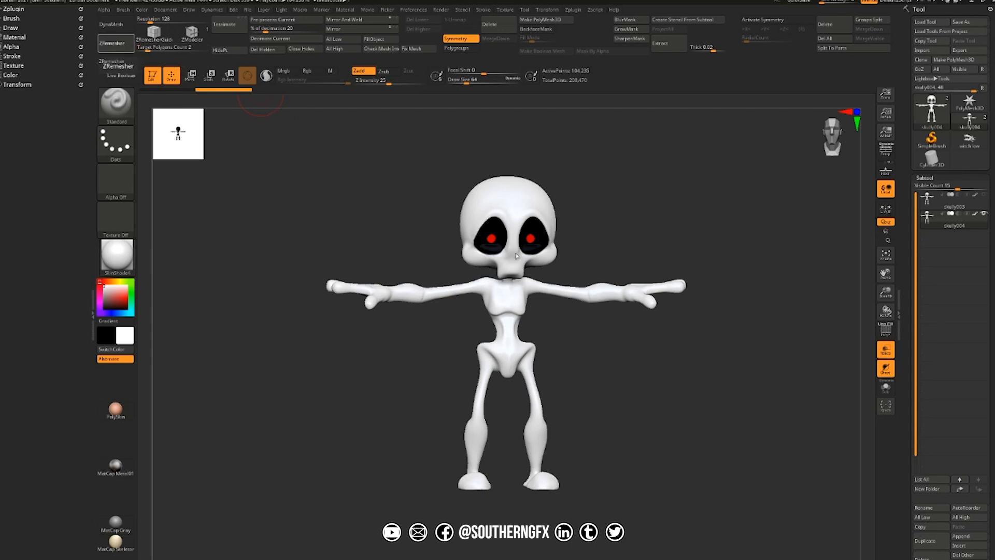
mouse_move(503, 265)
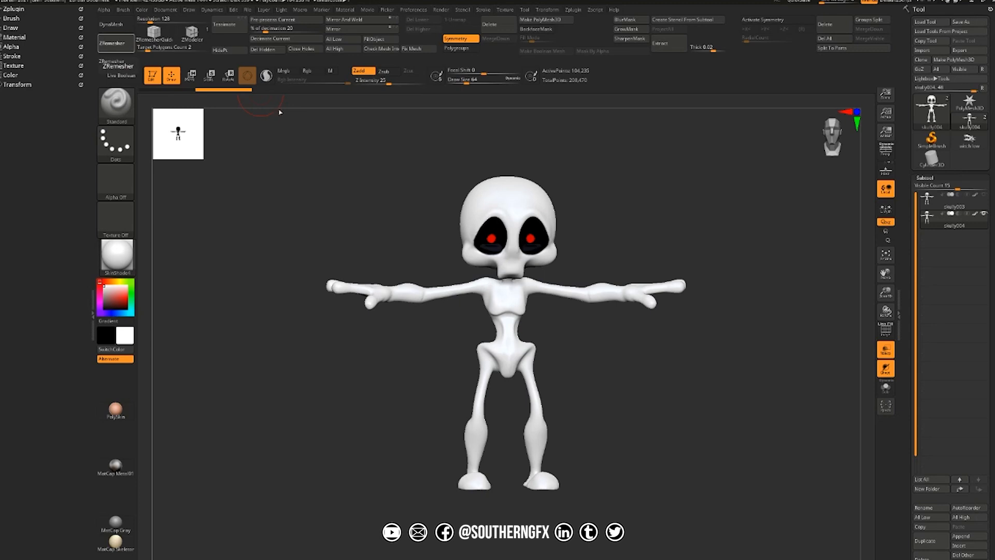
mouse_move(397, 244)
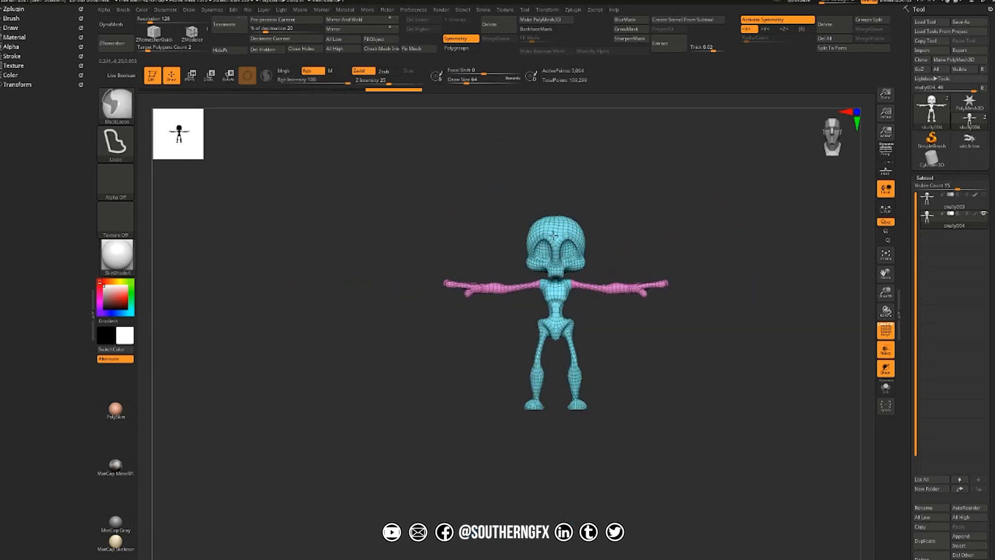
- Turn the masked body parts into new polygroups with Ctrl+W
key(ctrl+w)
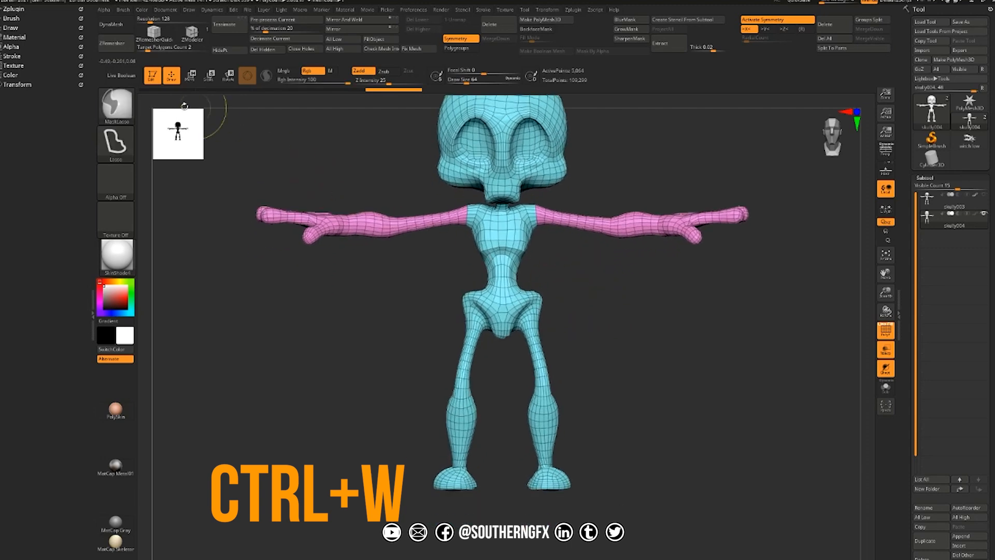
click(116, 105)
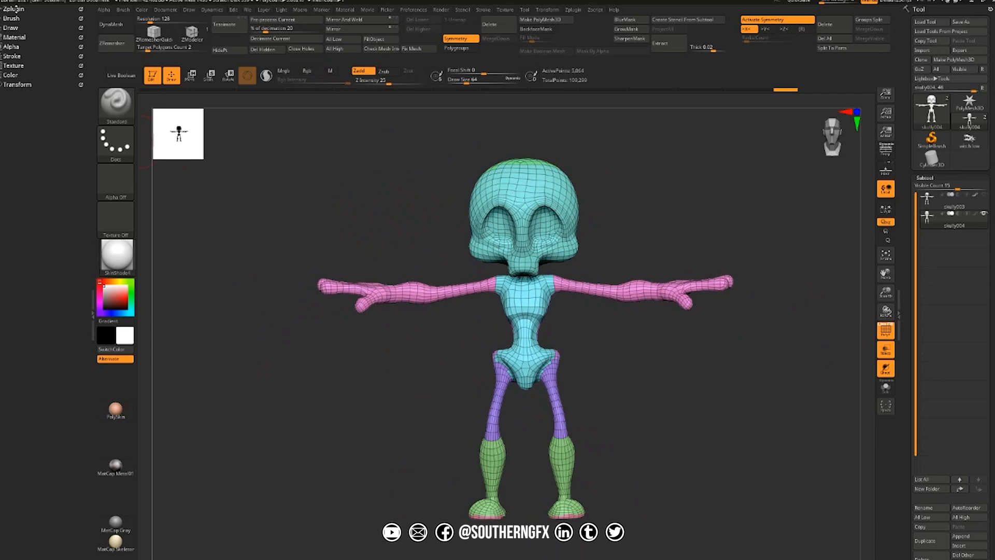
click(11, 8)
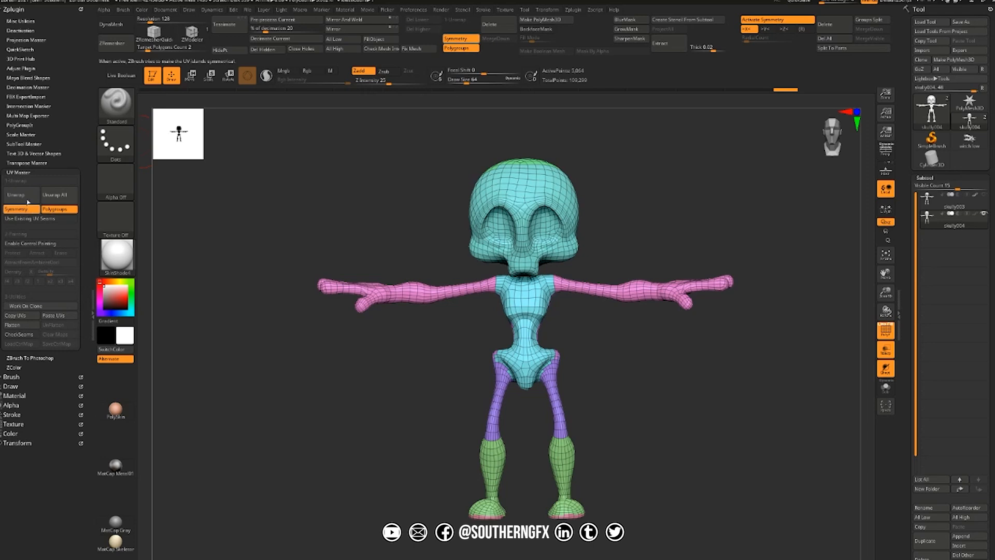
- Unwrap with UV Master, then toggle Morph UV to inspect the 12 islands
click(19, 195)
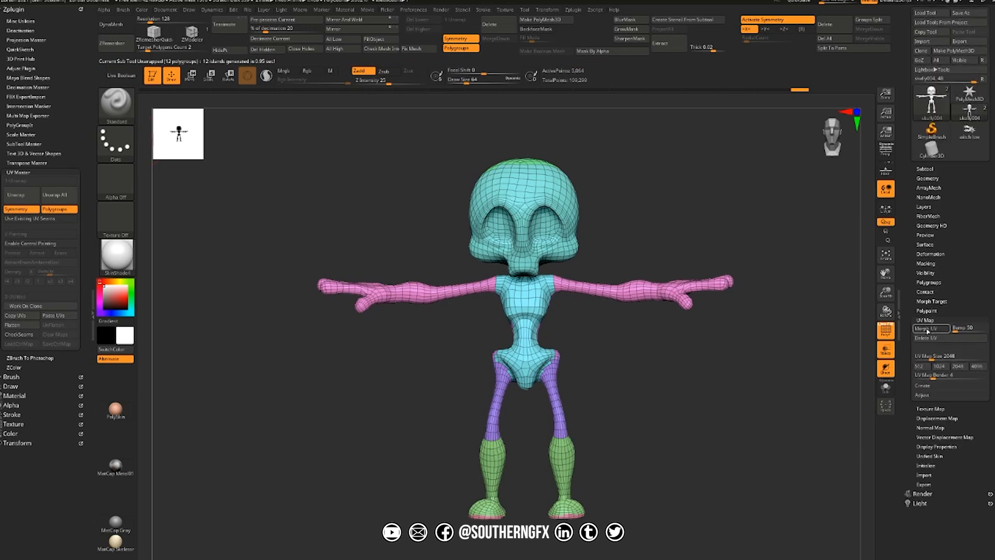
click(931, 329)
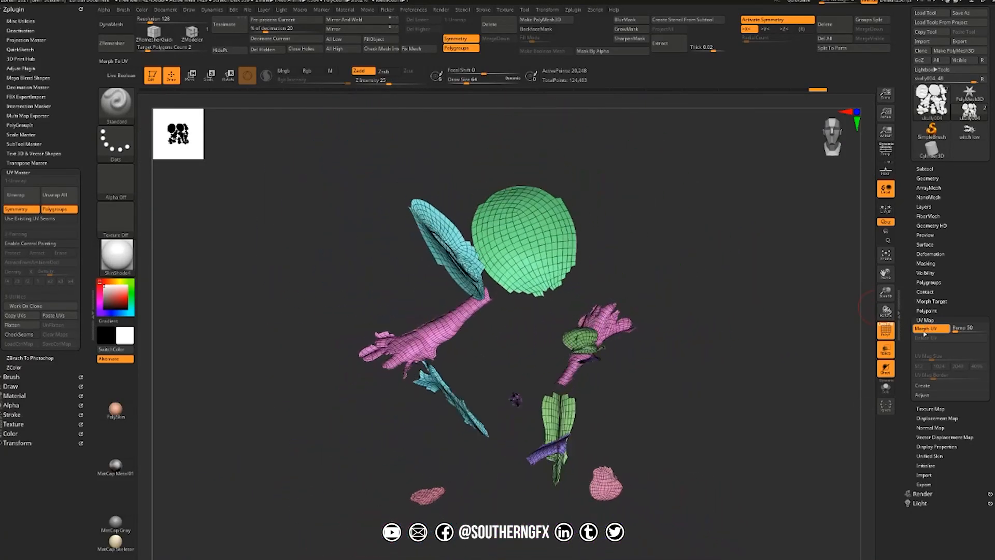
click(928, 328)
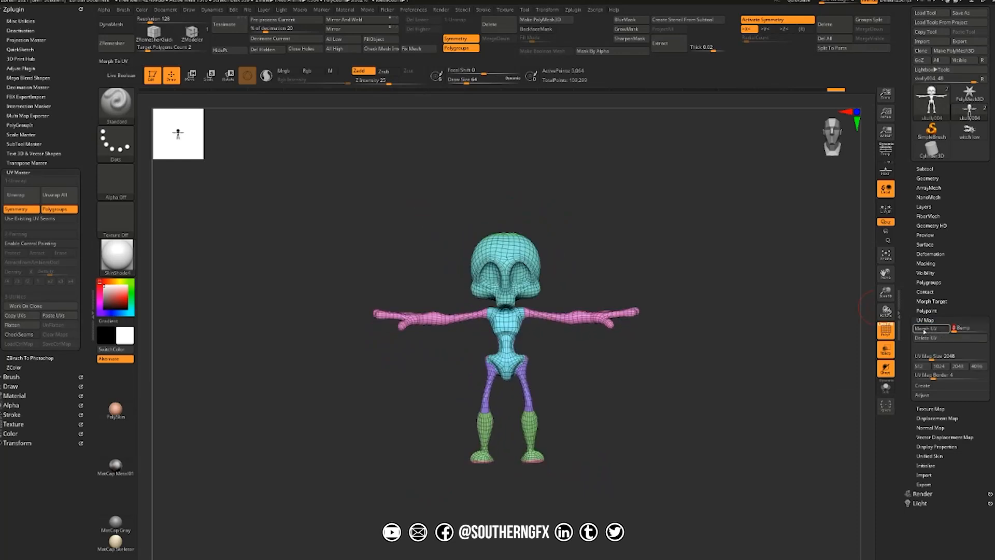
click(924, 329)
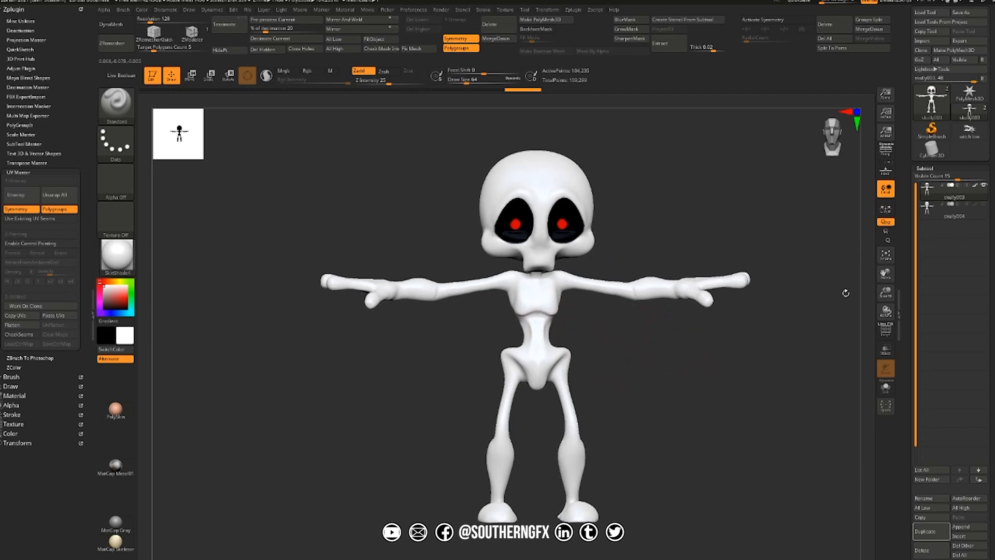
- Subdivide the duplicate skeleton with Ctrl+D to about 1.3 million points
key(Ctrl+D)
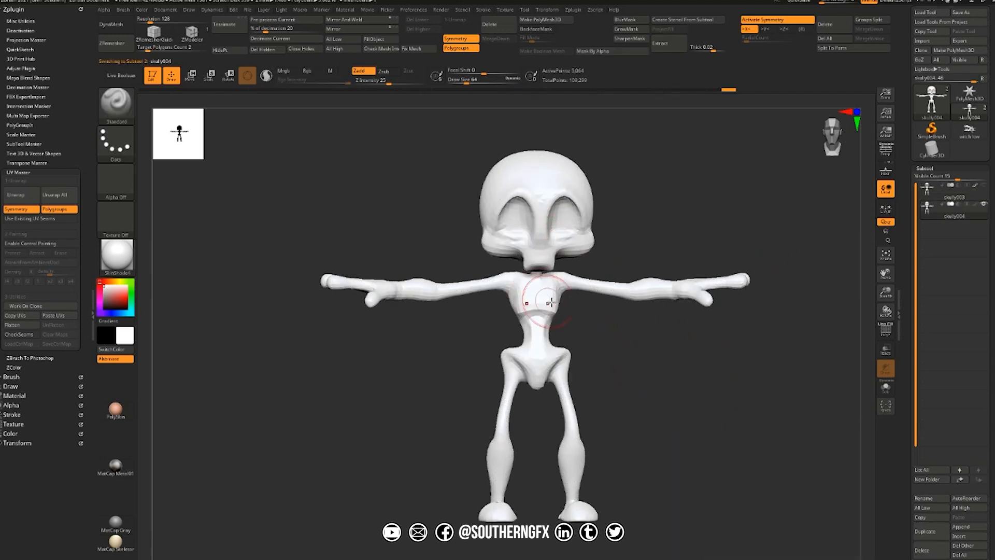
mouse_move(578, 315)
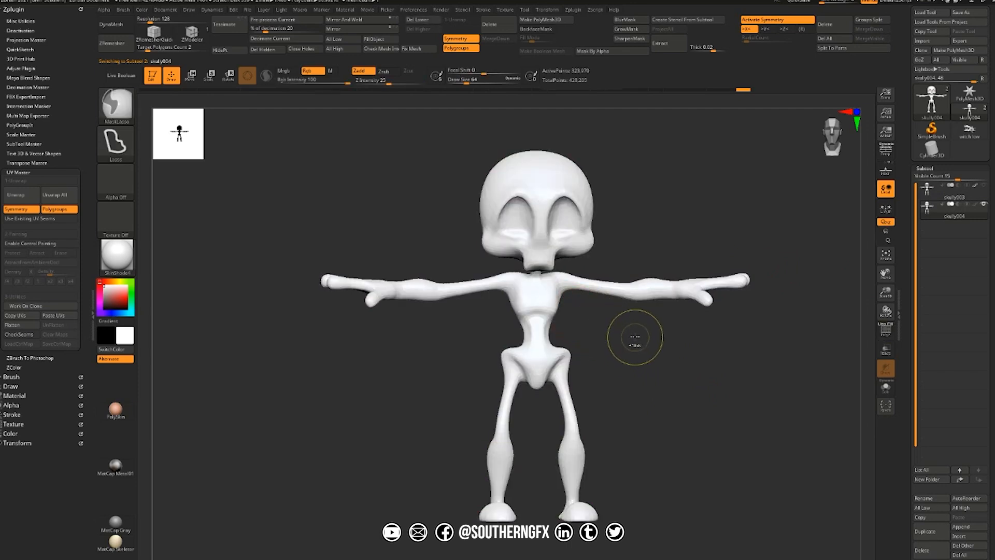
key(Ctrl+D)
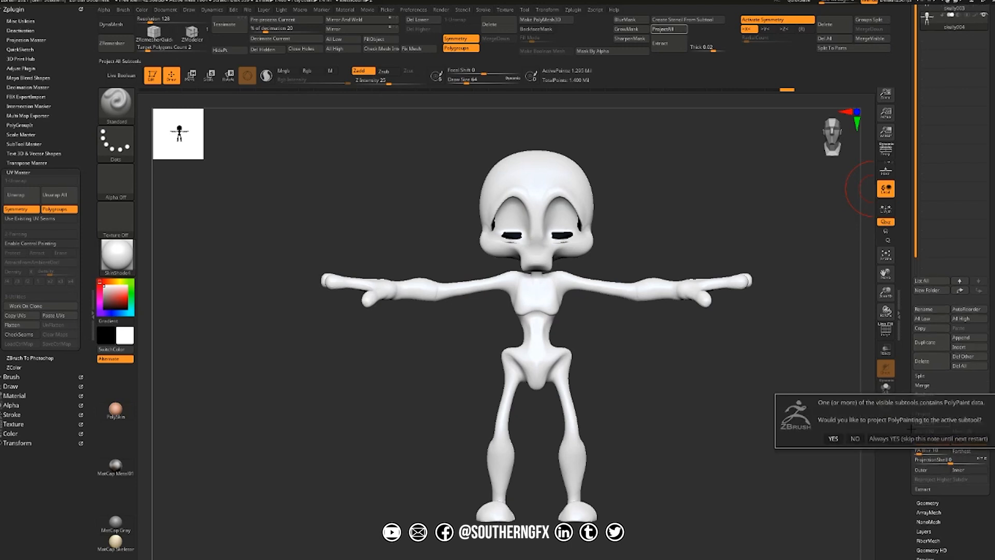
- Accept the polypaint projection and move the detailed skeleton aside for comparison
click(834, 438)
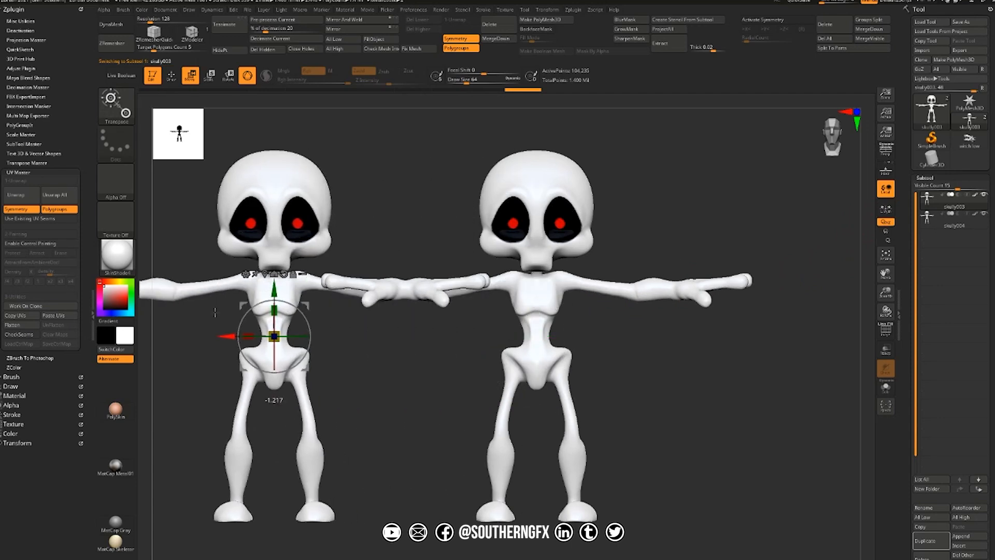
drag(279, 334, 342, 334)
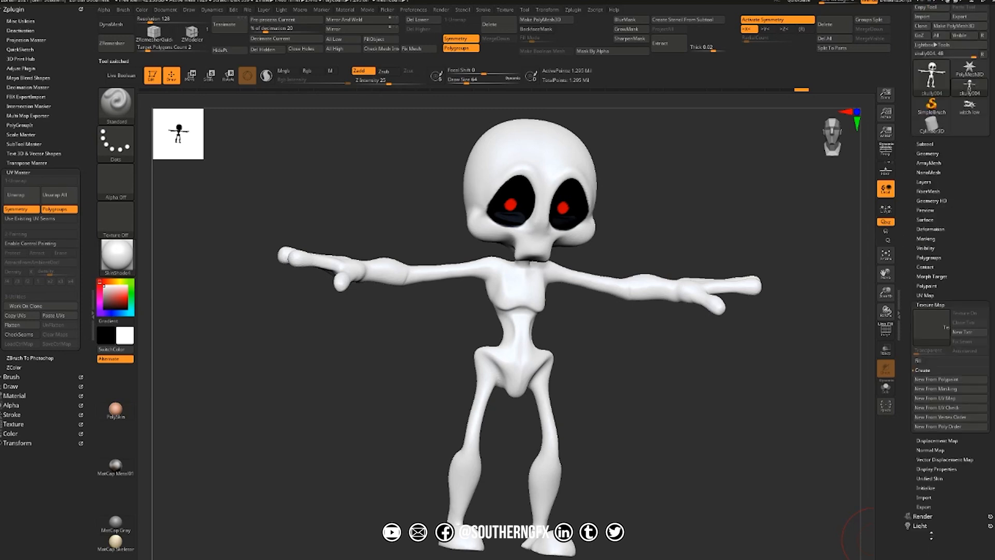
mouse_move(940, 380)
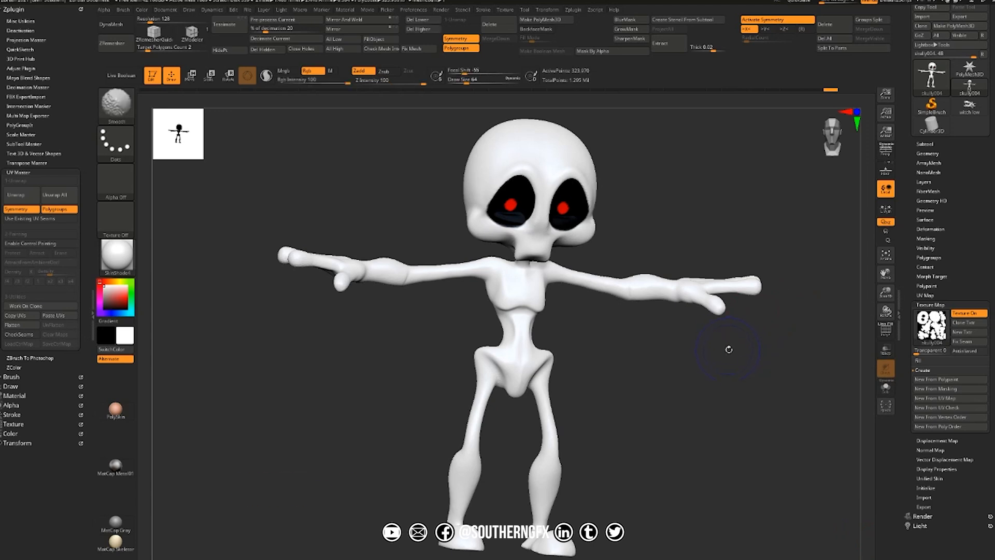
- Prepare the low-poly skeleton in ZBrush for baking its polypaint into a texture map
key(shift+d)
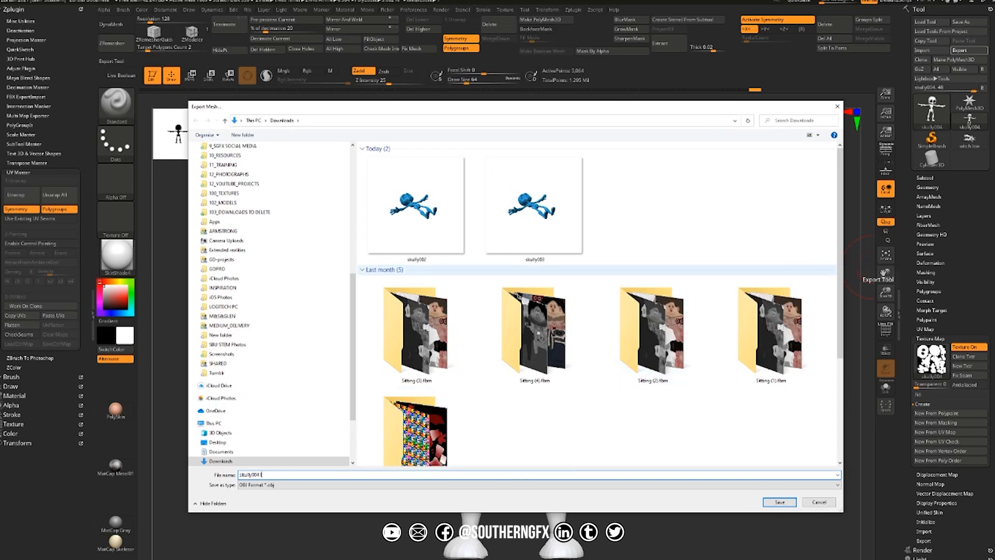
- Save the skully004 OBJ mesh into the Downloads folder
click(779, 502)
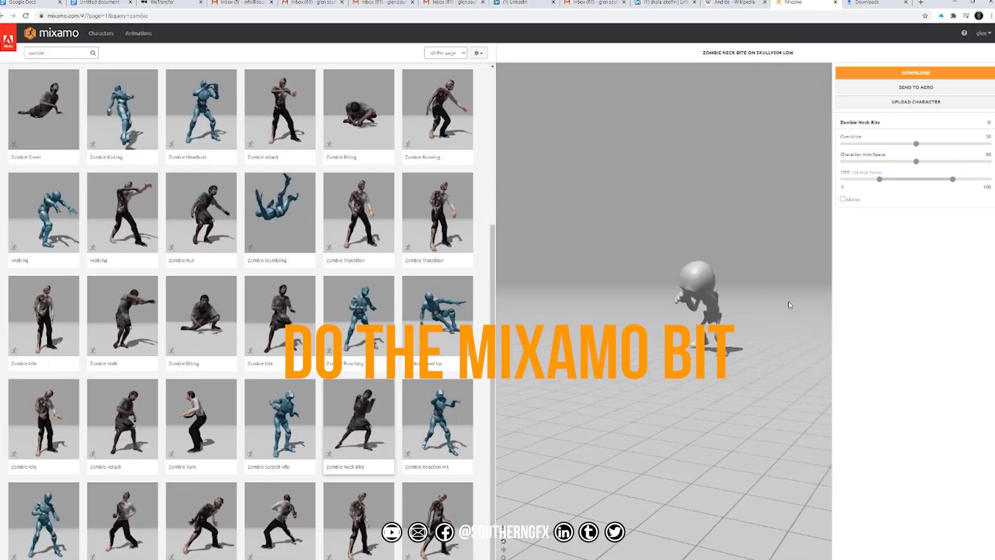
- Download the rigged skeleton with its Zombie Neck Bite animation from Mixamo
click(913, 72)
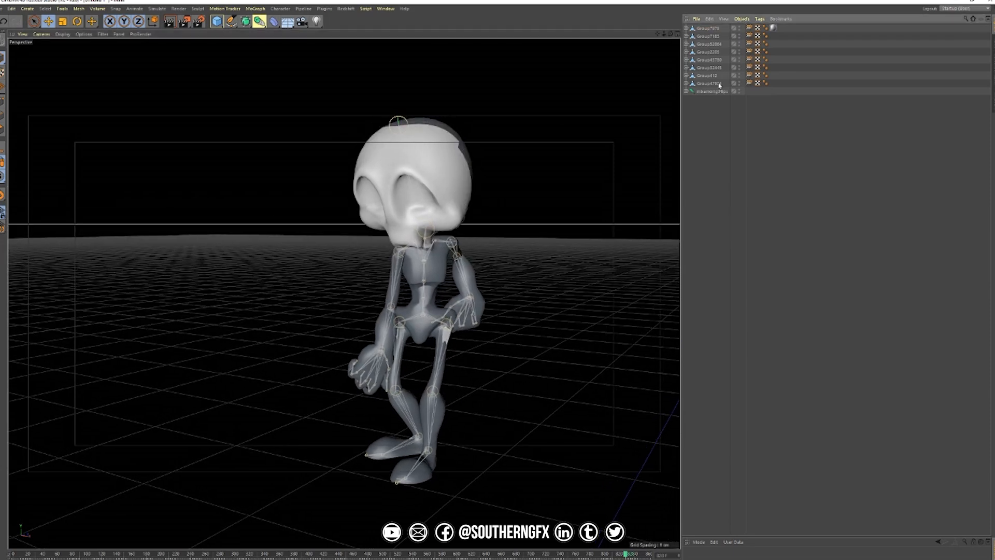
- Start merging the imported skeleton's Group objects into a single mesh
click(707, 83)
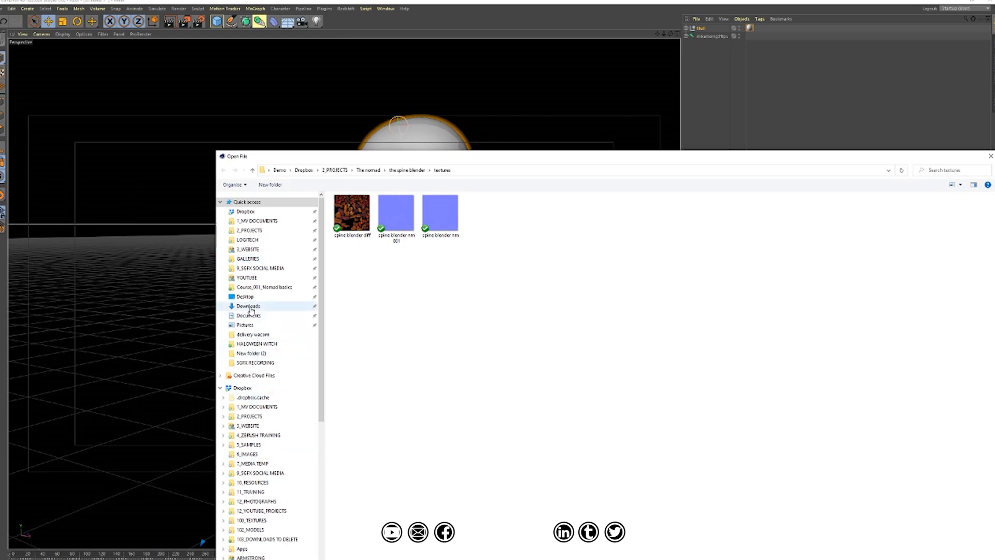
- Load skully004 low.bmp from Downloads as the Color texture, previewed at 2048x2048
click(248, 306)
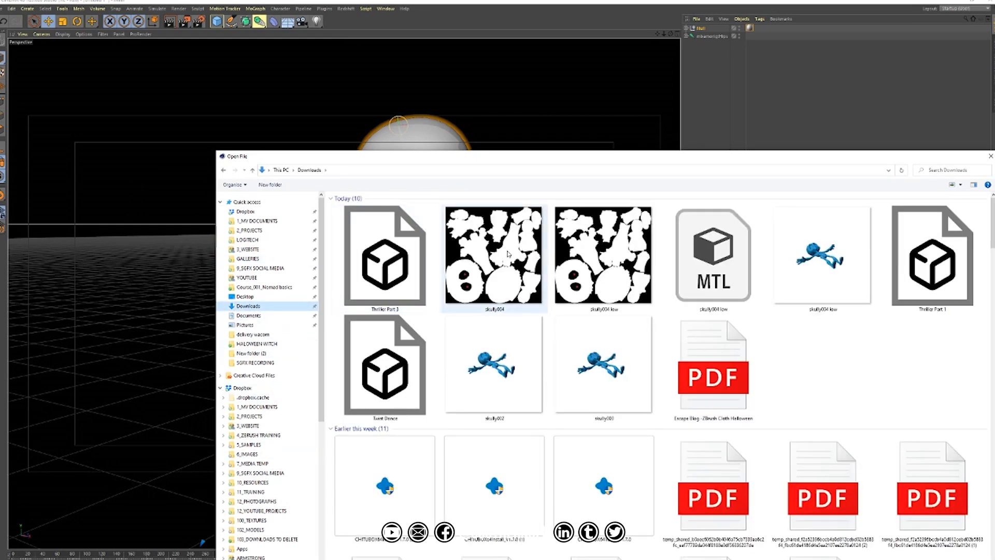
mouse_move(603, 256)
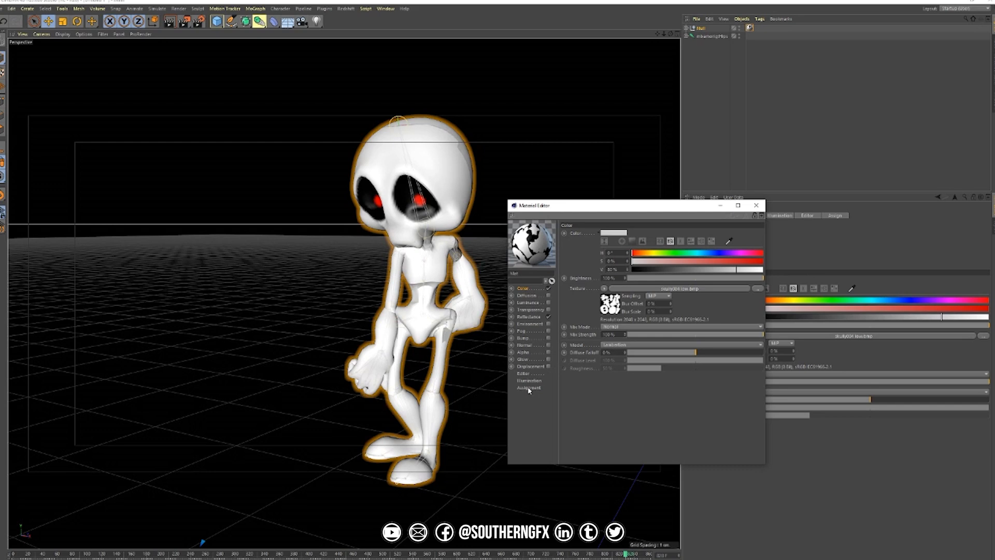
click(523, 374)
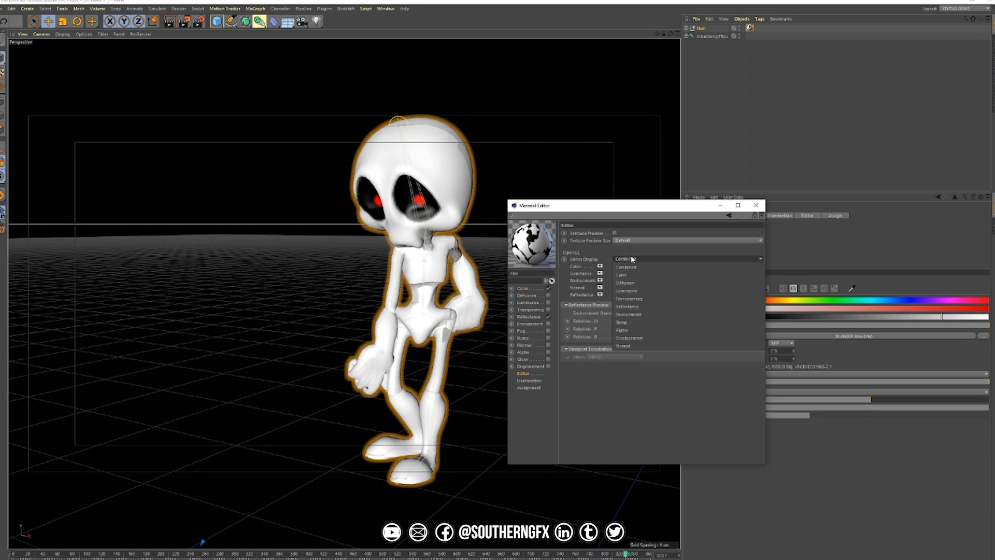
click(687, 240)
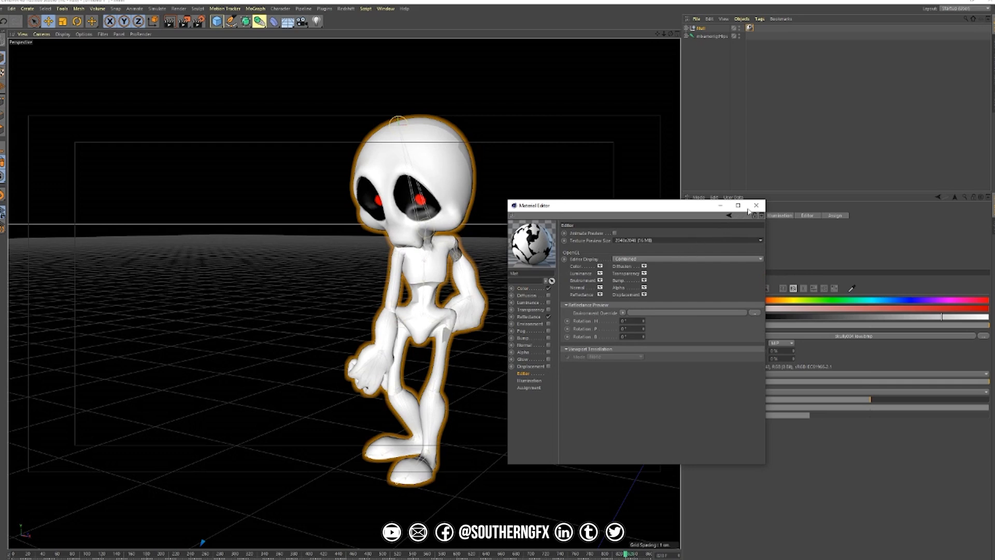
click(757, 205)
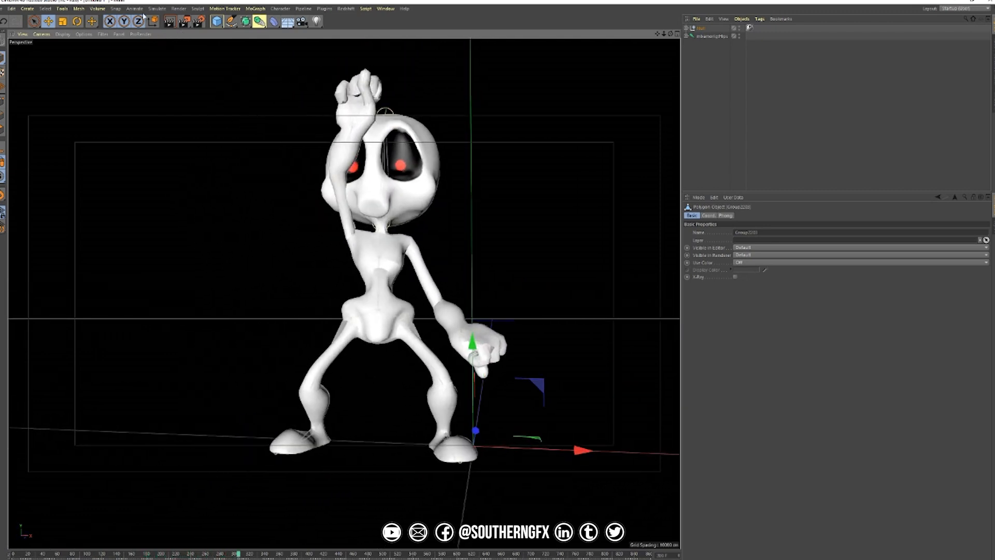
- Filter the viewport to show only polygon objects and turn off the background gradient
click(116, 35)
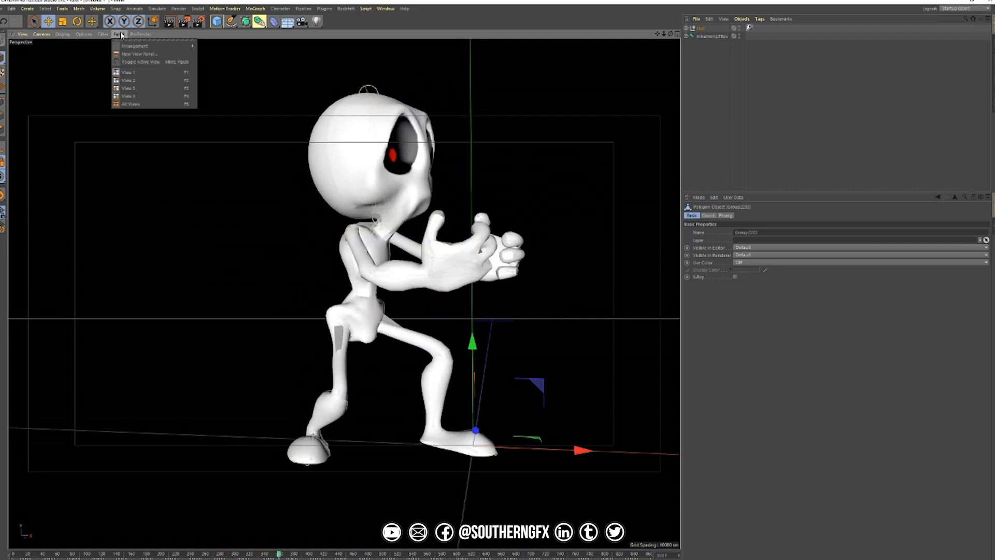
click(105, 34)
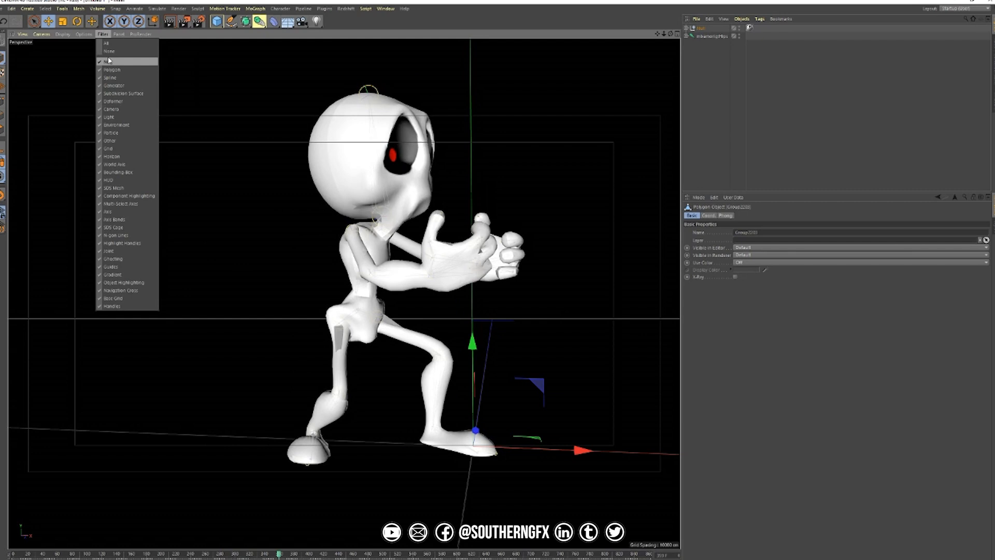
mouse_move(114, 267)
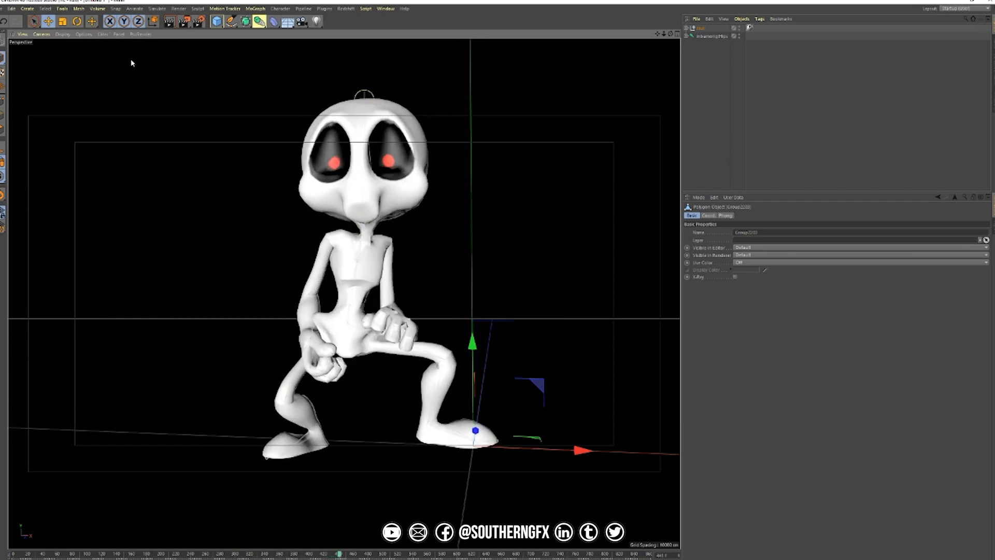
click(112, 35)
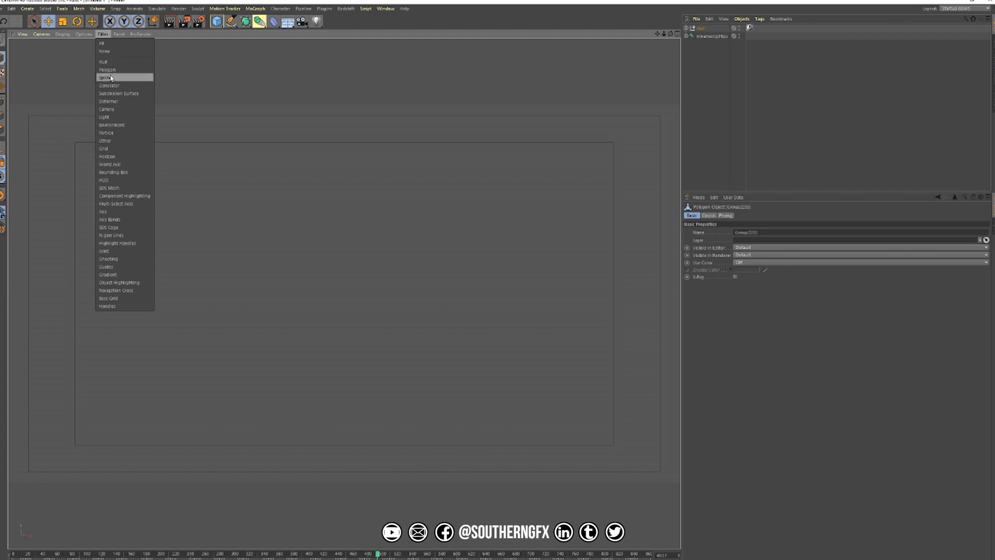
click(106, 70)
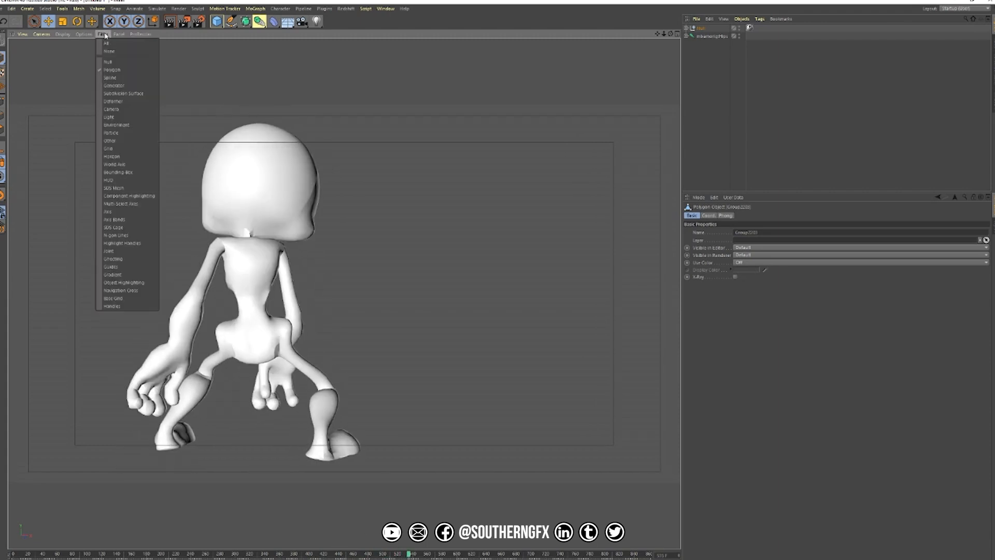
mouse_move(112, 275)
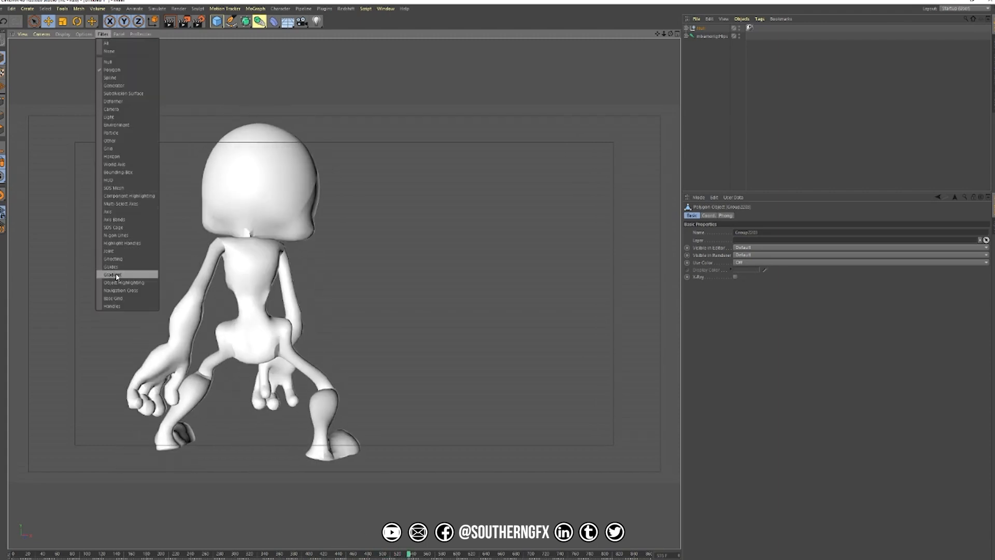
click(109, 274)
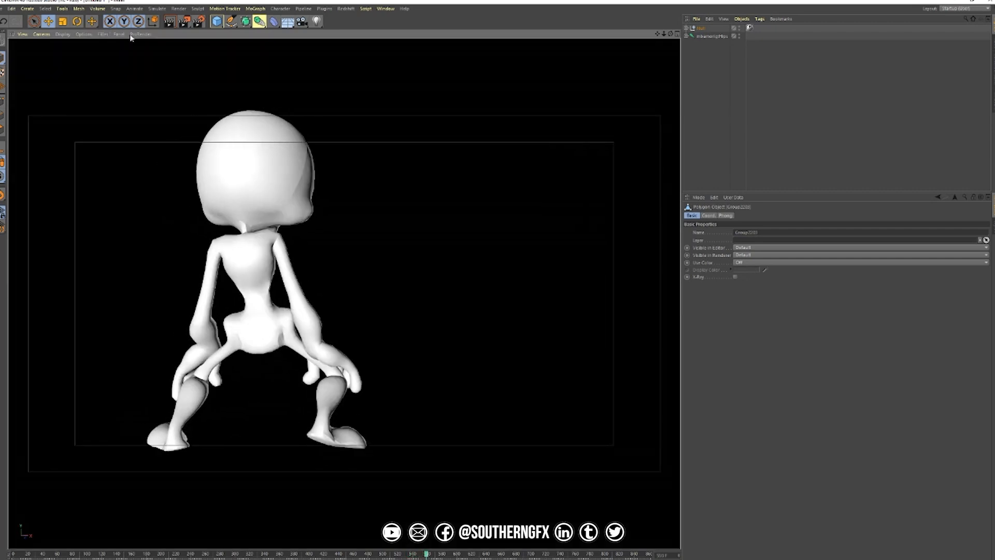